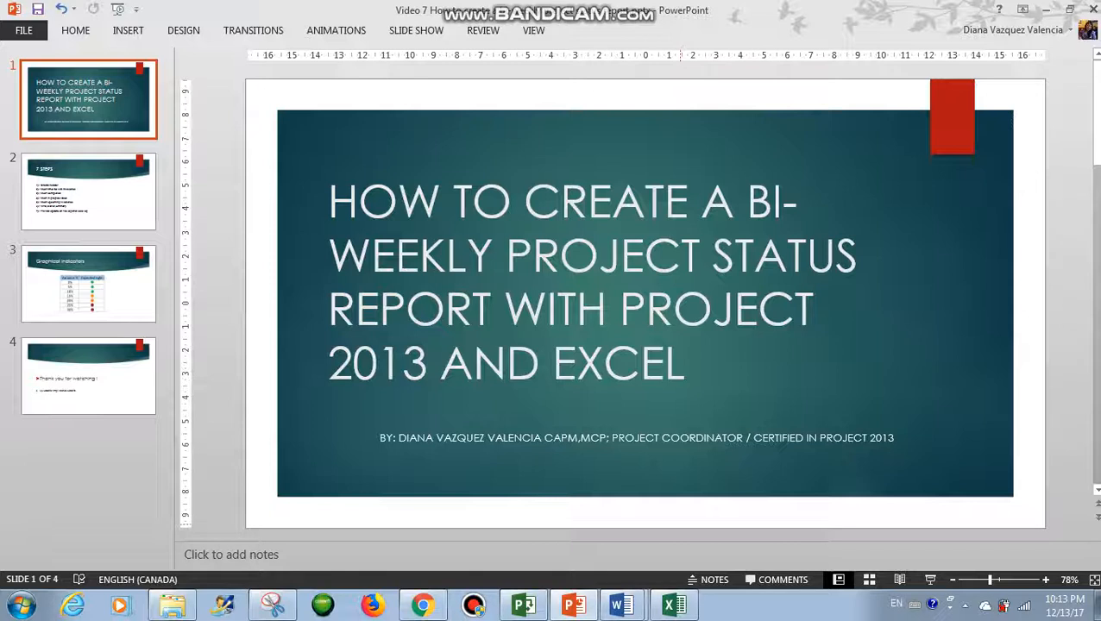
- Switch from the PowerPoint title slide to the Word status report via the taskbar
left_click(621, 604)
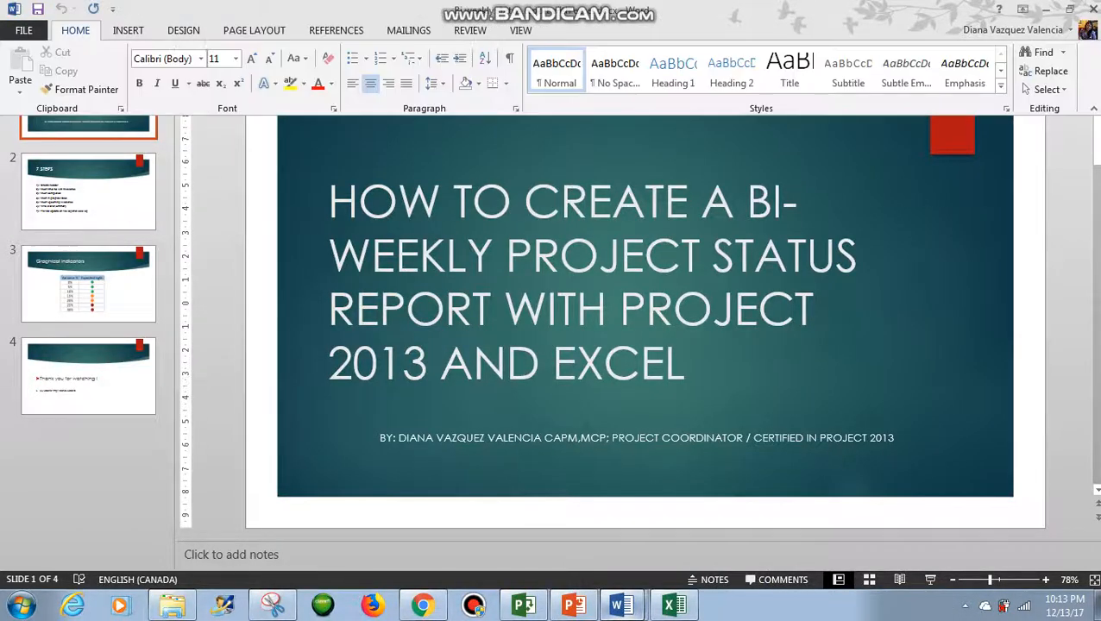
left_click(621, 604)
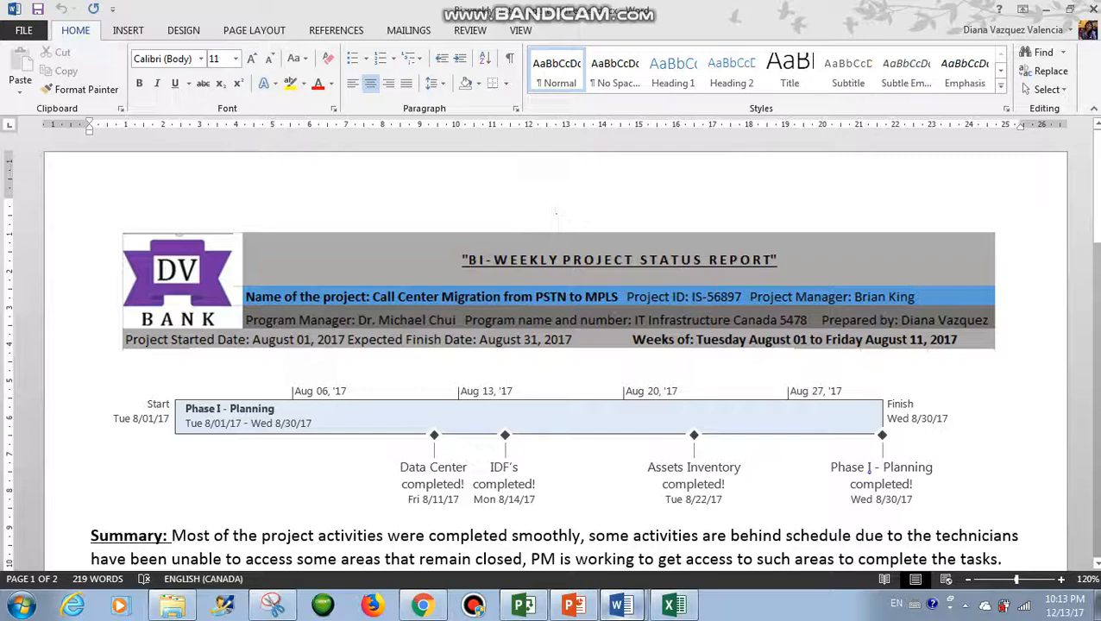
scroll("down", 3)
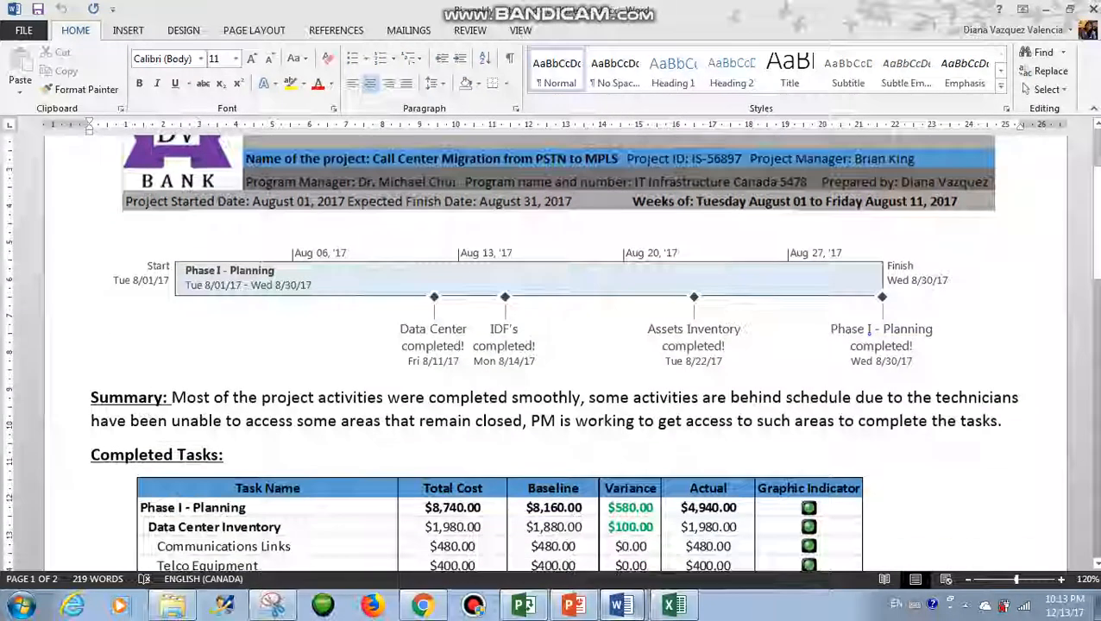
scroll("down", 3)
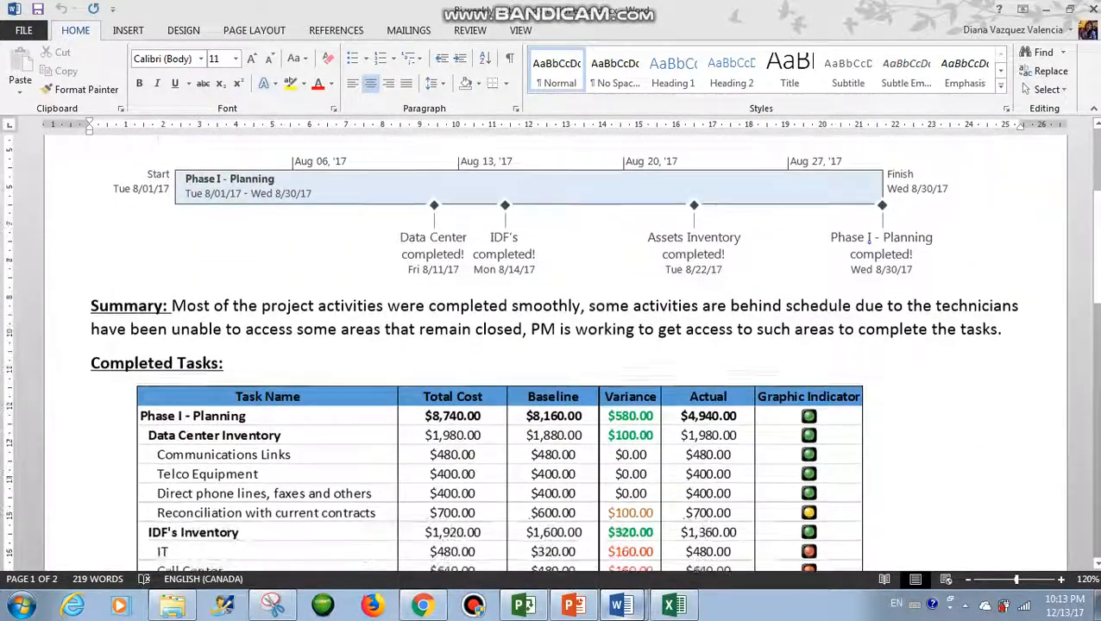
scroll("down", 3)
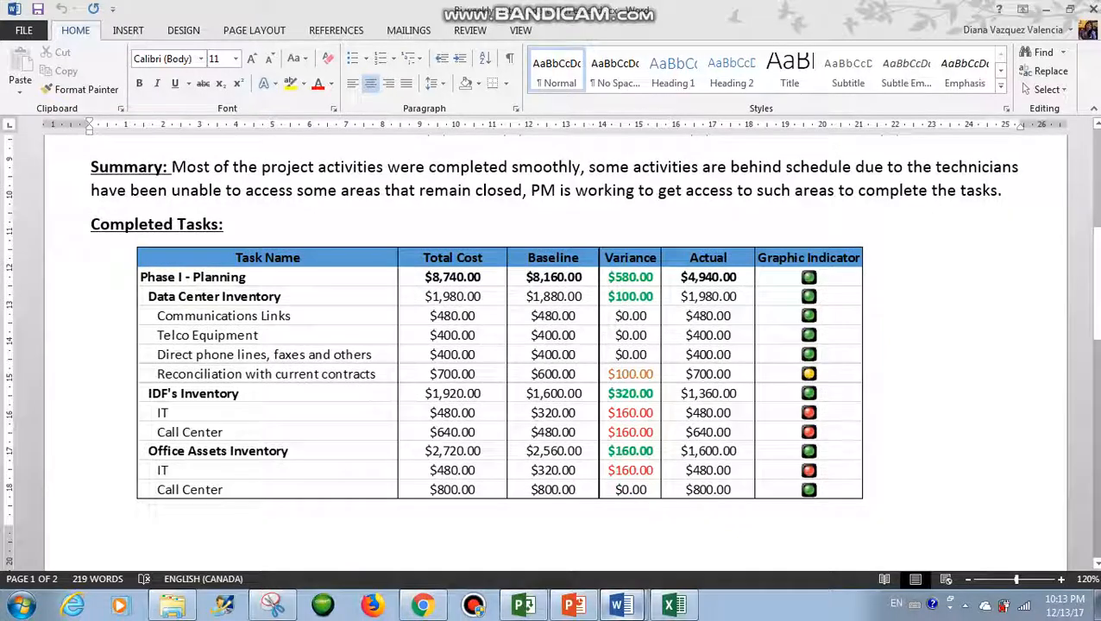
scroll("down", 3)
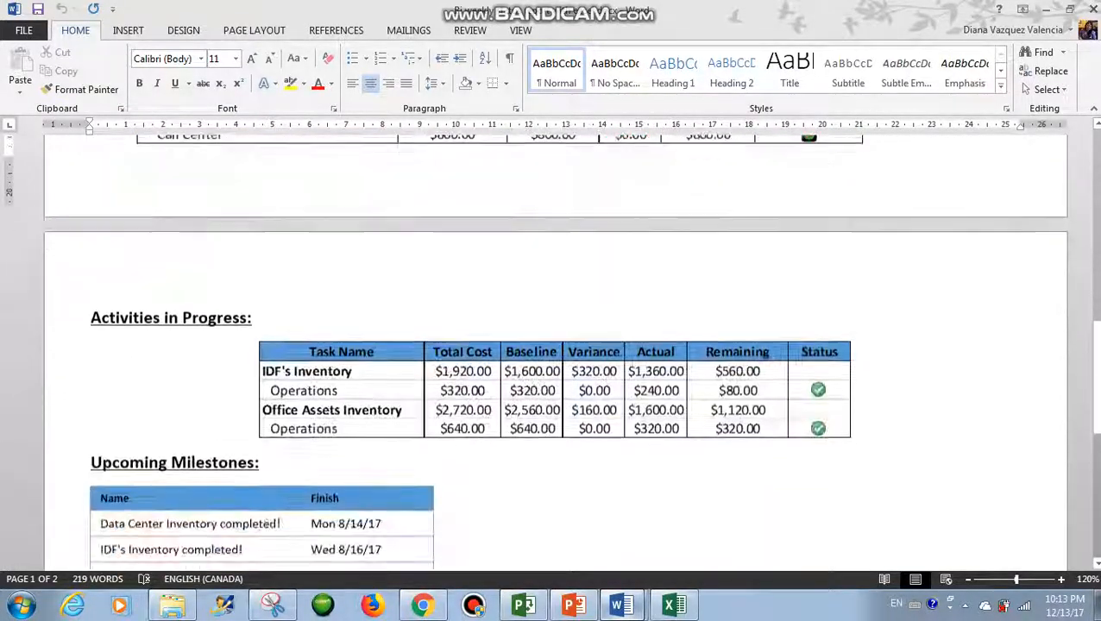
scroll("down", 3)
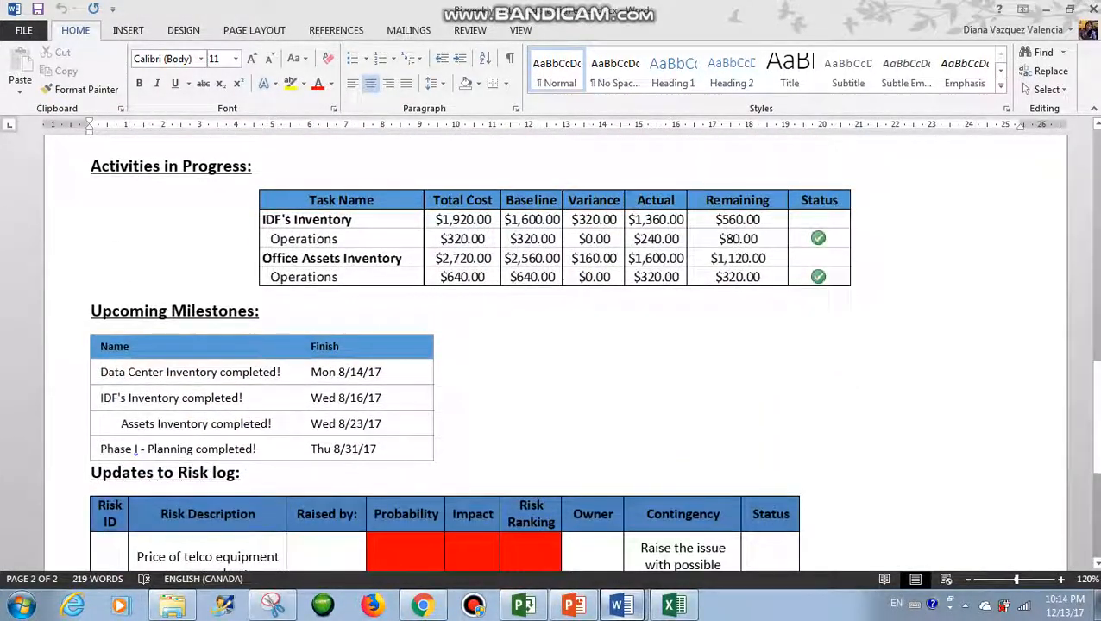
scroll("down", 3)
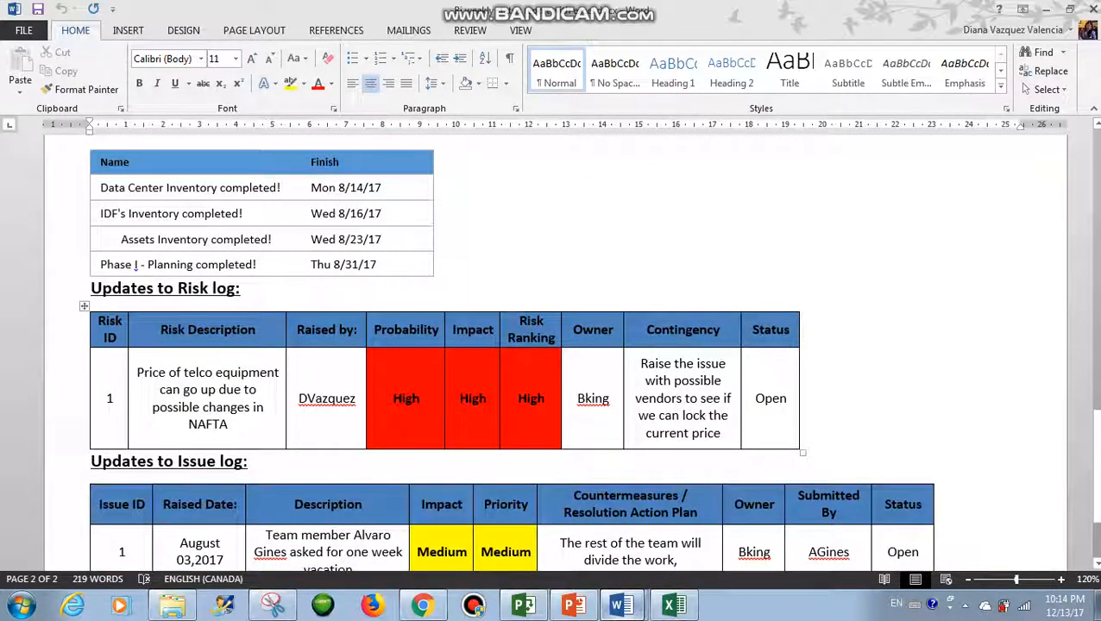
scroll("down", 3)
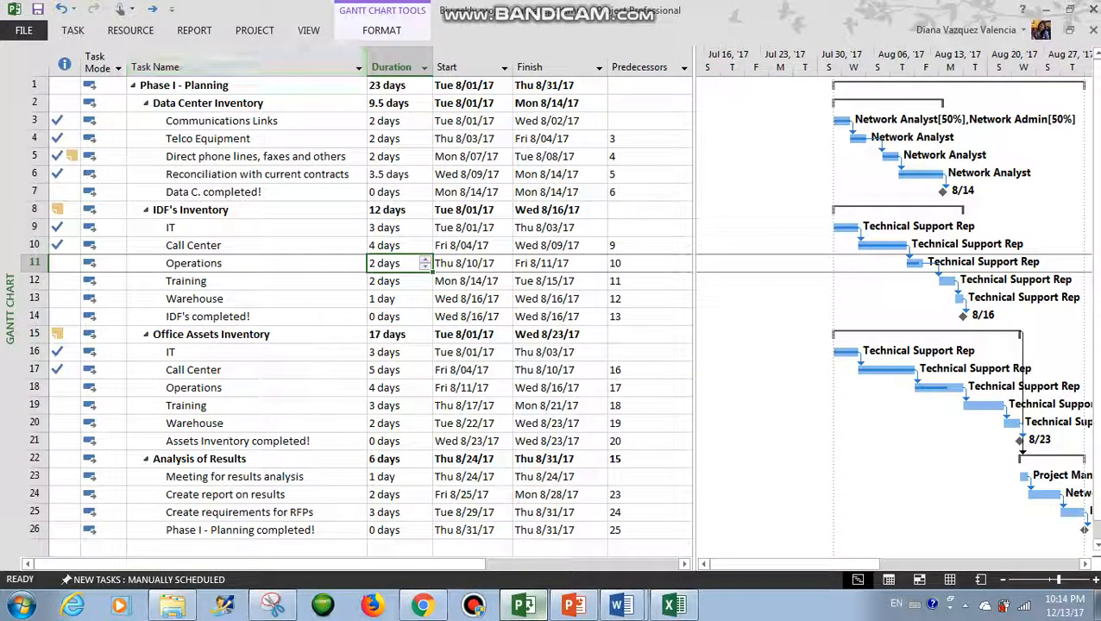
- Add Phase I - Planning and its four completed milestones to the timeline, then launch Snipping Tool
left_click(307, 31)
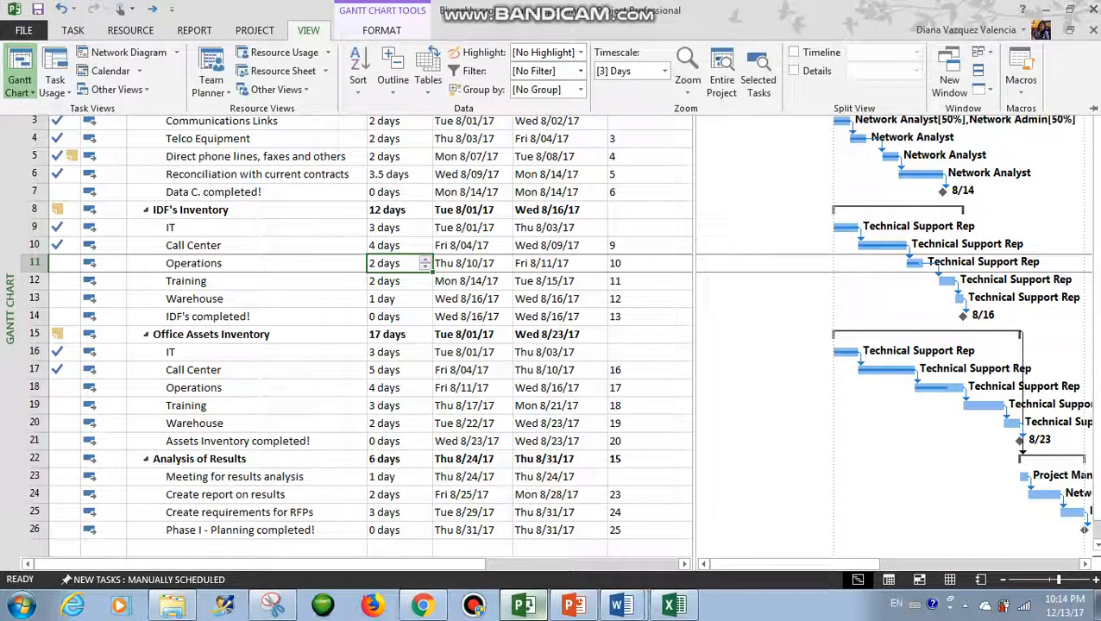
mouse_move(391, 65)
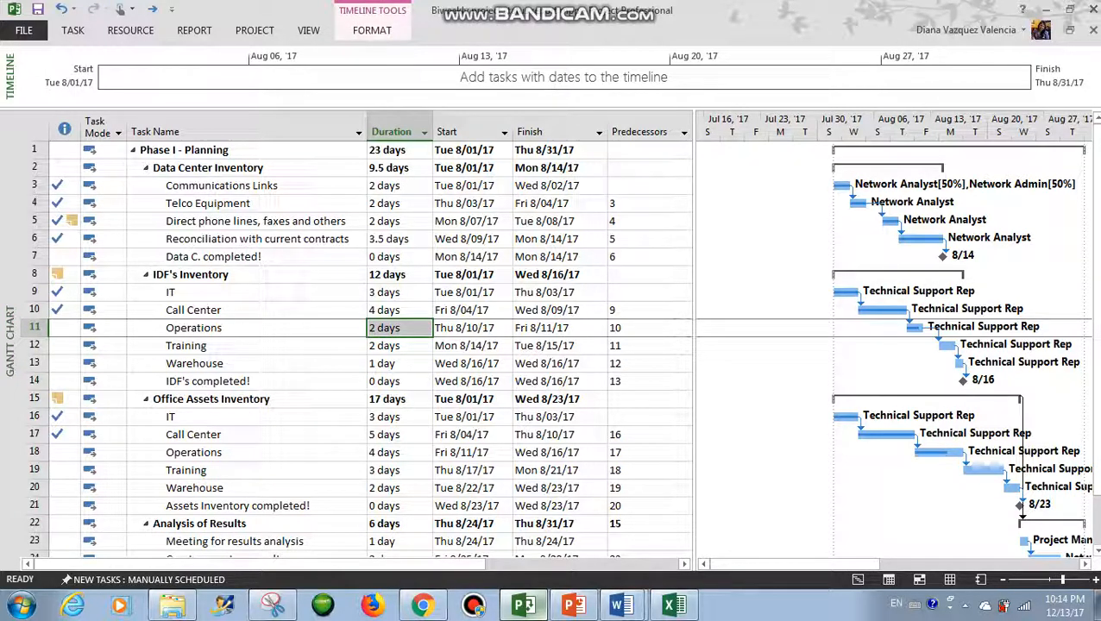
left_click(371, 31)
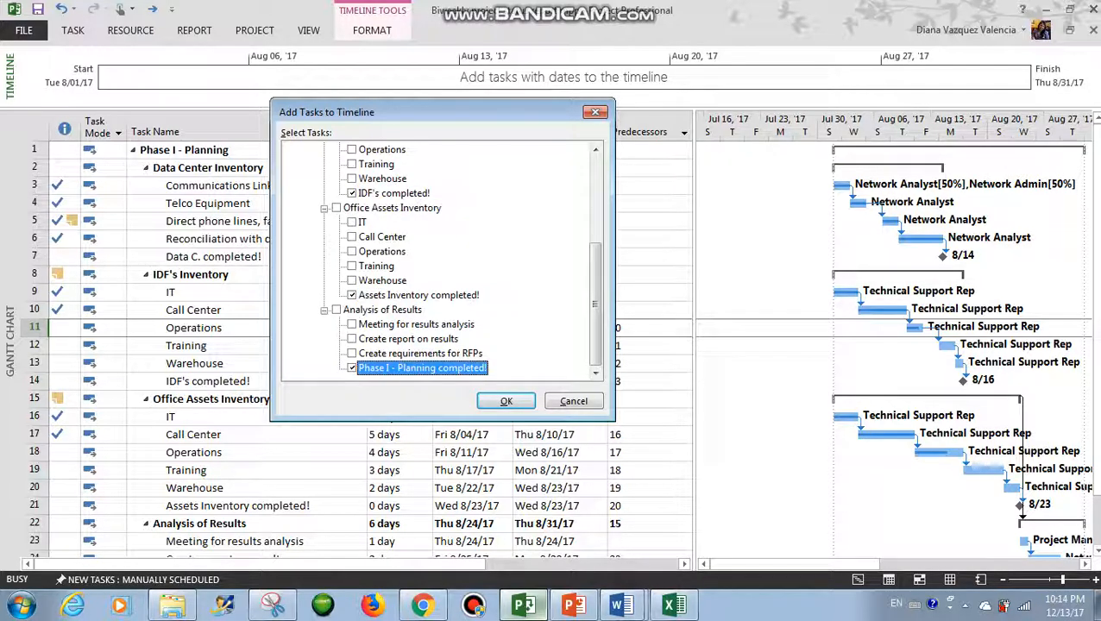
left_click(505, 400)
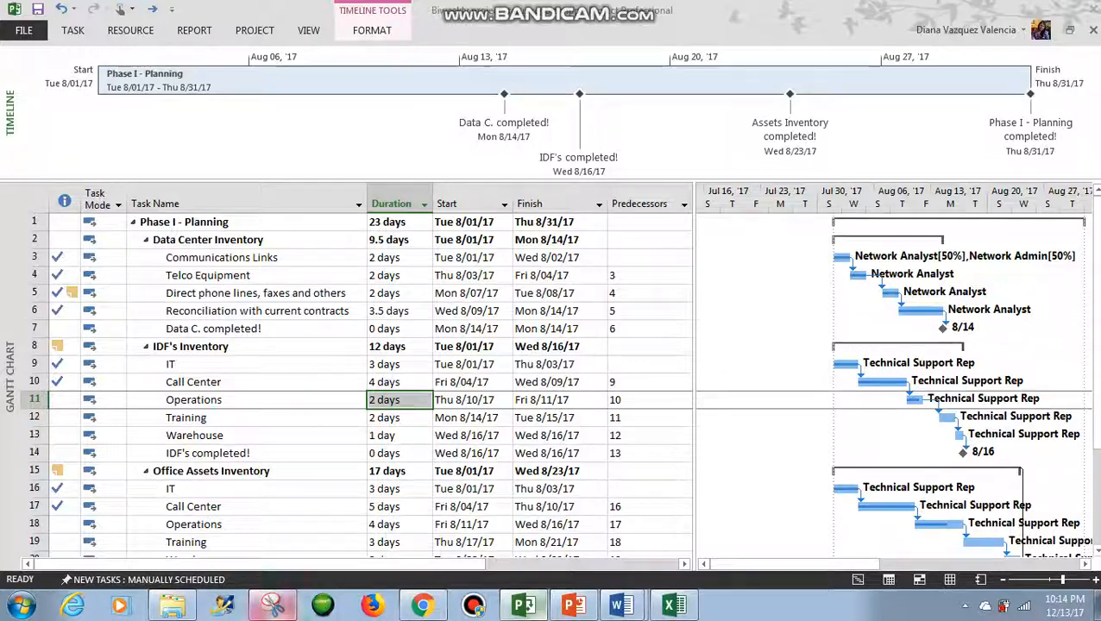
left_click(267, 604)
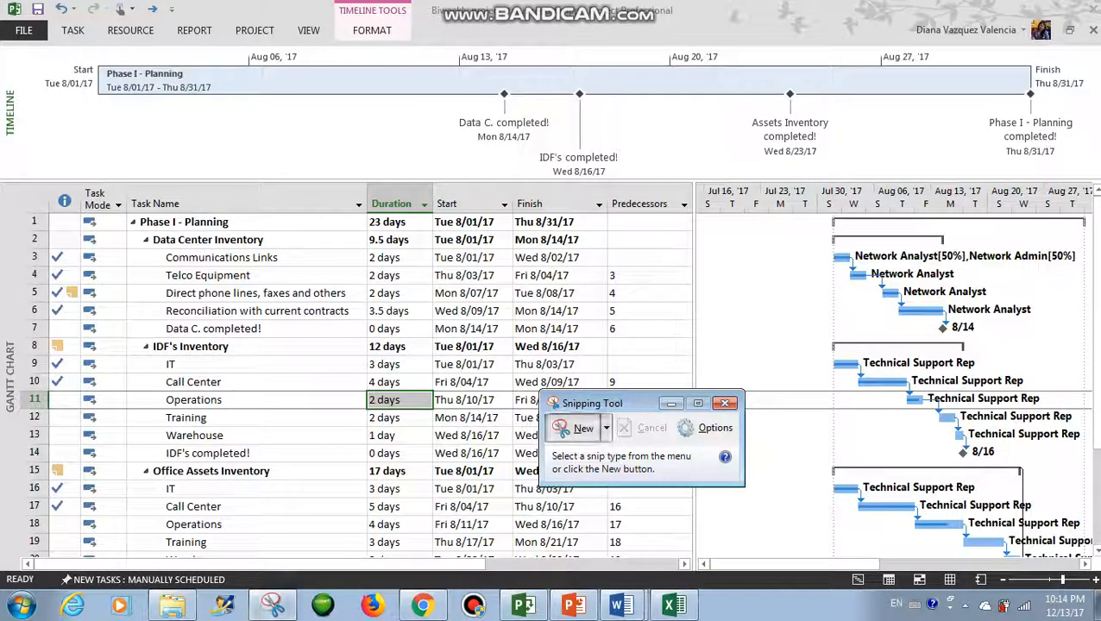
- Capture the Phase I Planning timeline with its milestones as a new snip
left_click(576, 427)
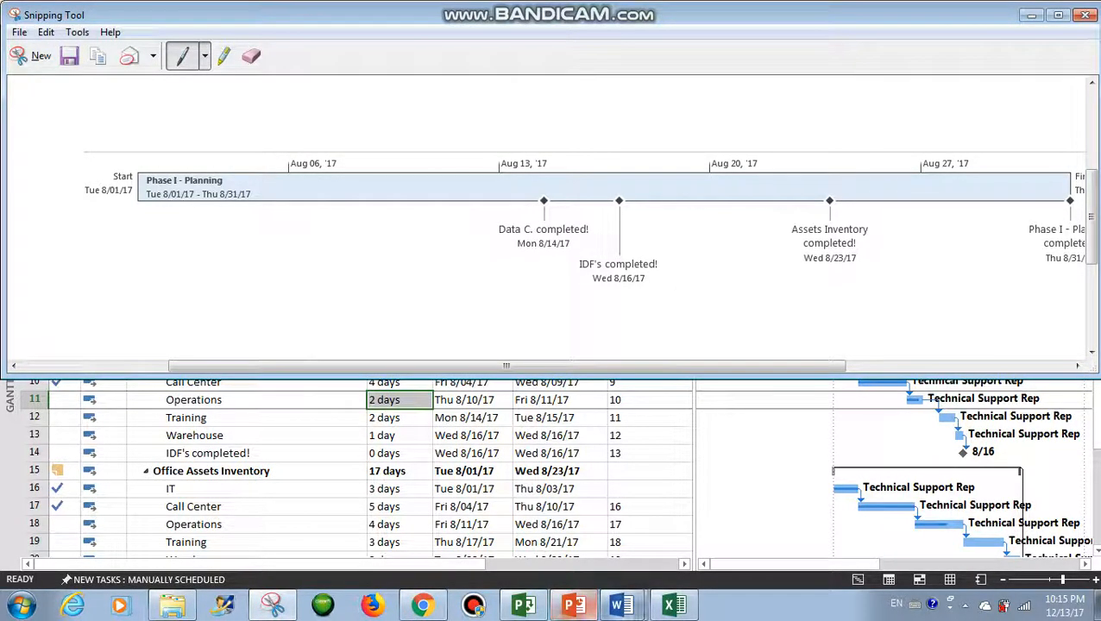
mouse_move(621, 604)
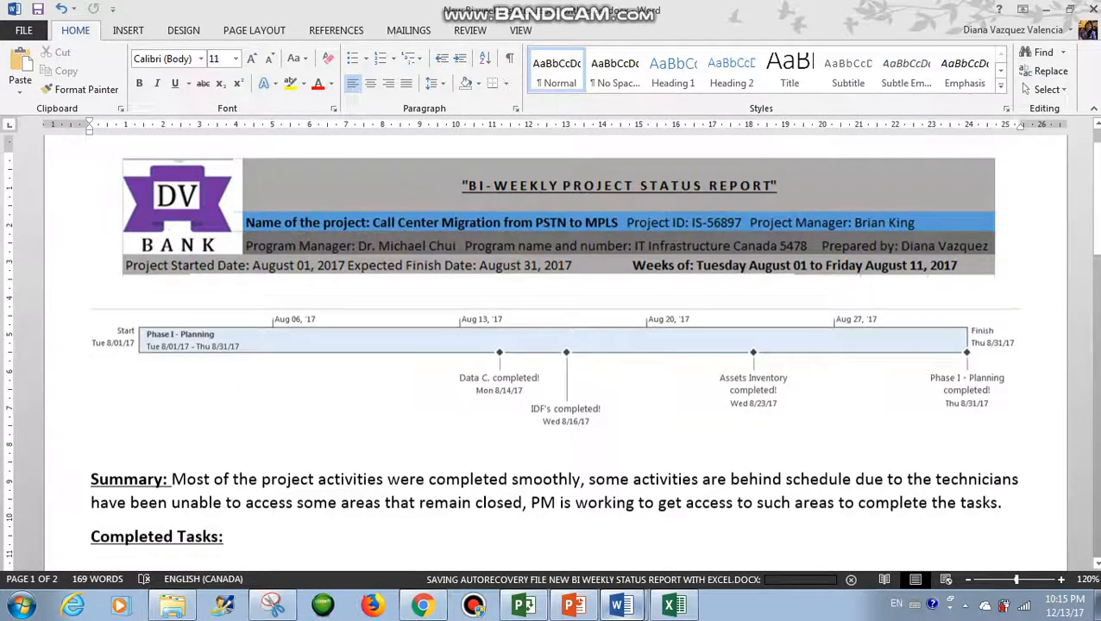
- Scroll the Word report to position the pasted timeline image above the Summary
scroll("down", 3)
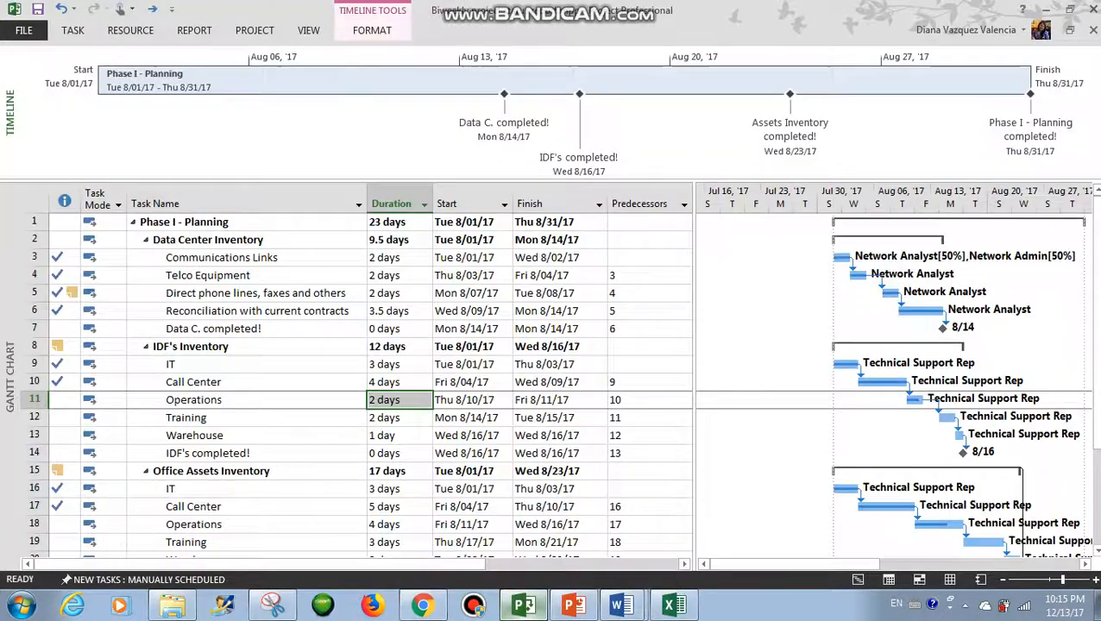
- Hide the timeline, filter the schedule to Completed Tasks and switch the sheet to the Cost table
left_click(307, 31)
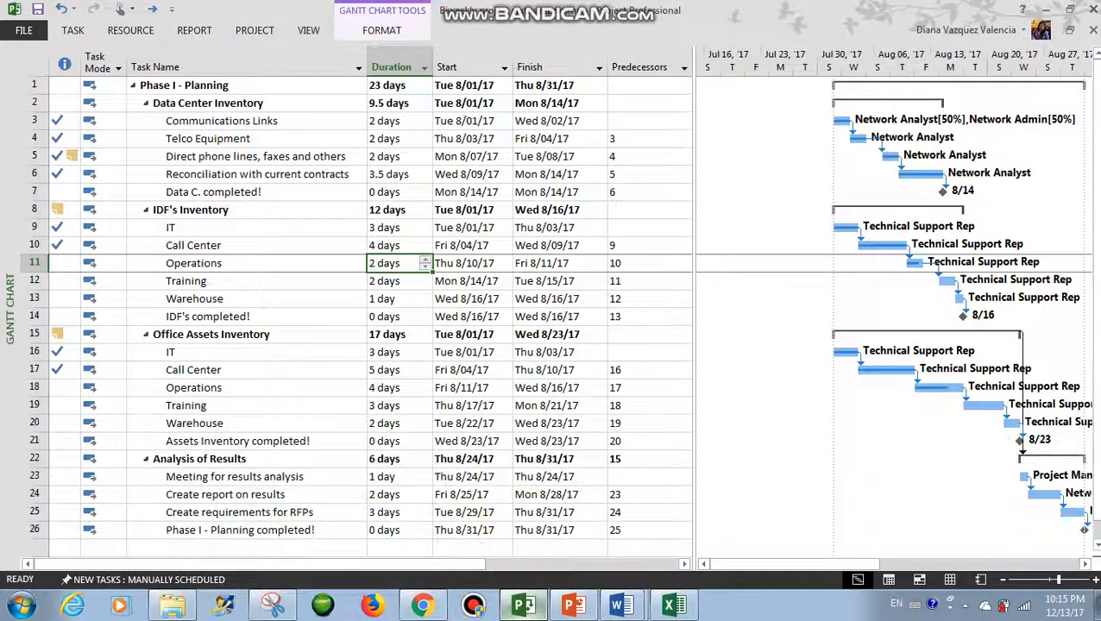
left_click(307, 31)
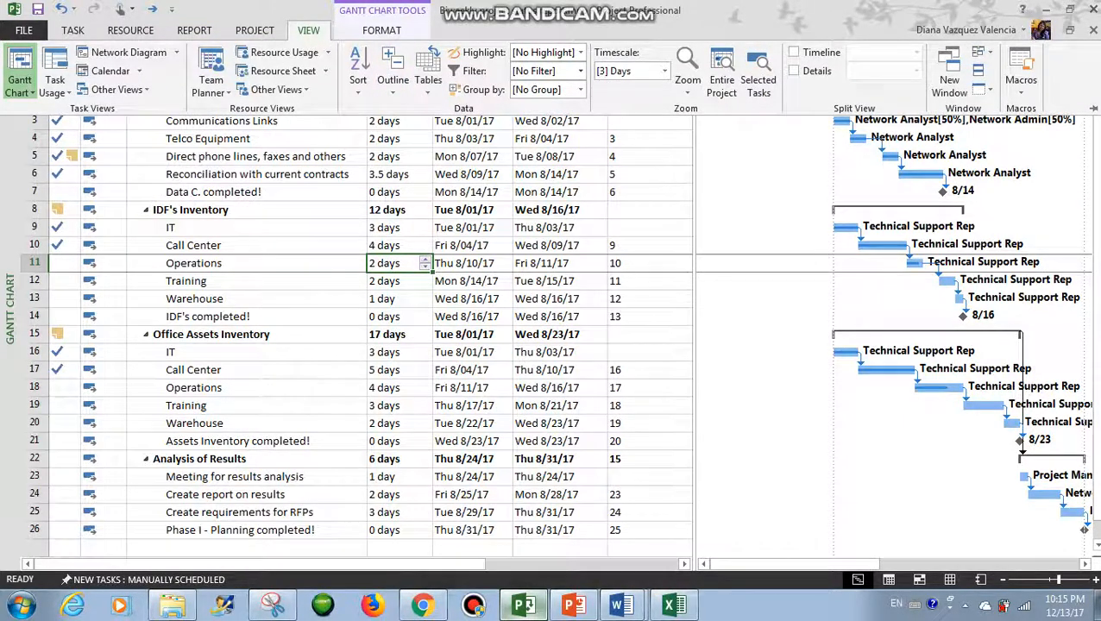
left_click(573, 71)
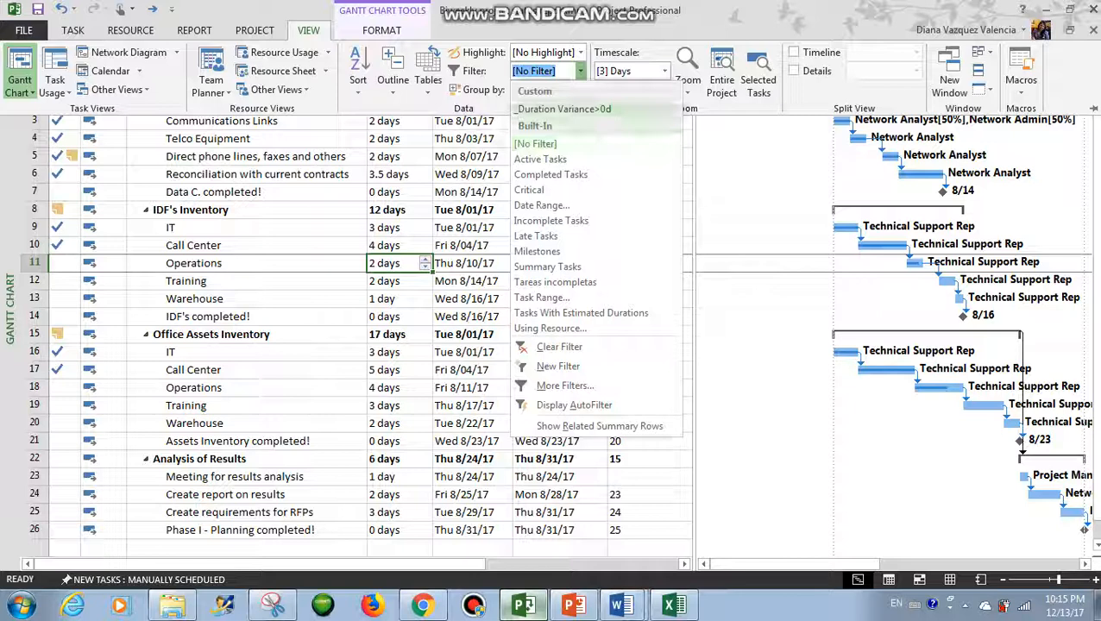
left_click(550, 175)
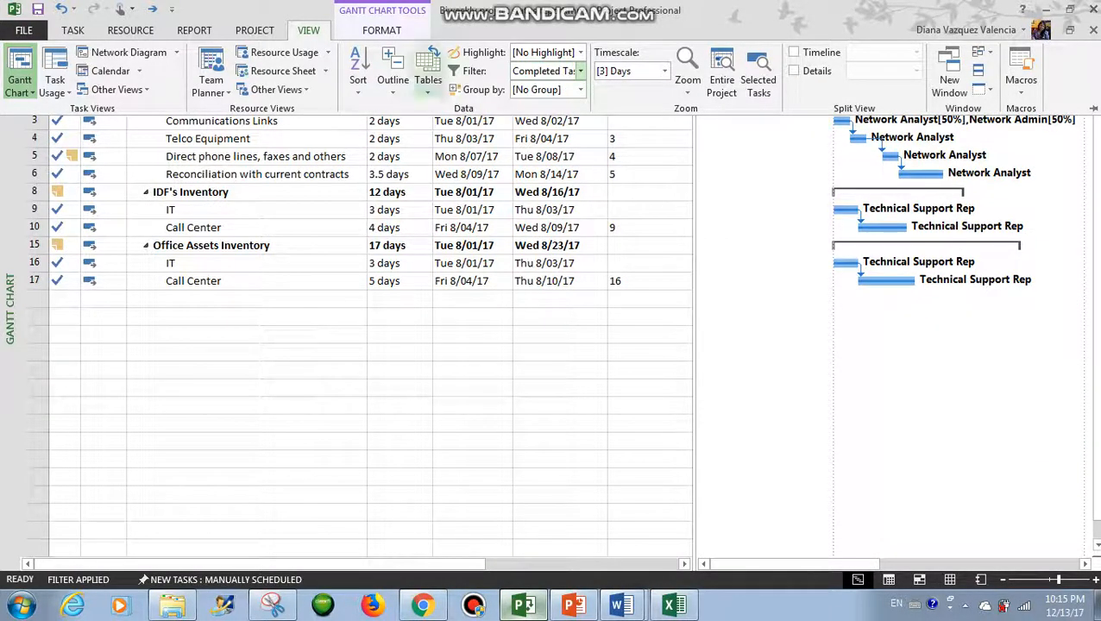
left_click(428, 66)
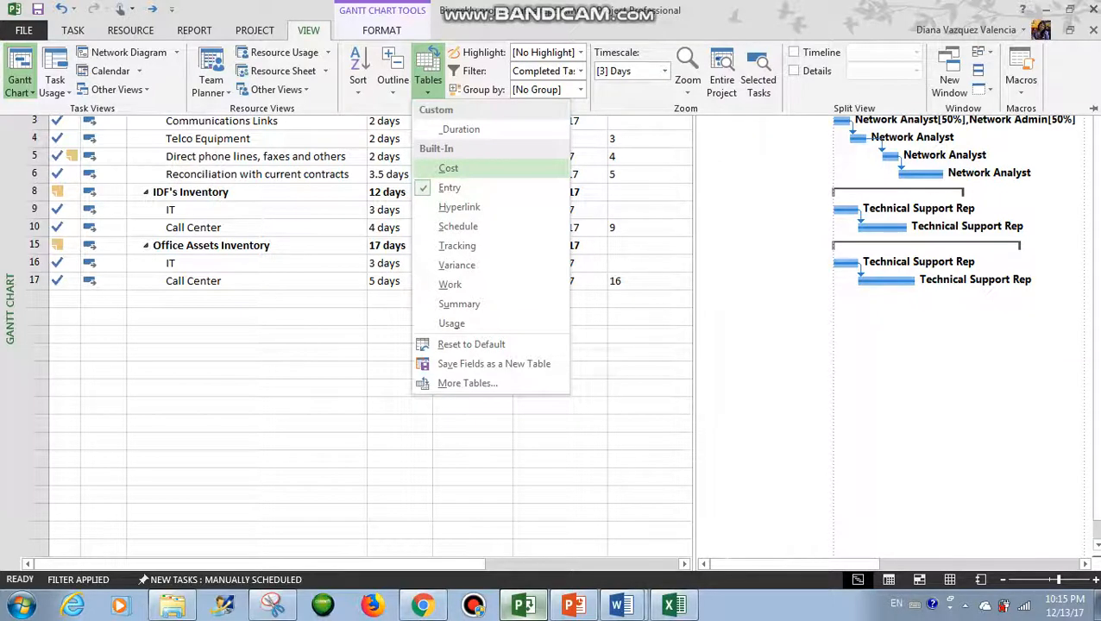
left_click(449, 167)
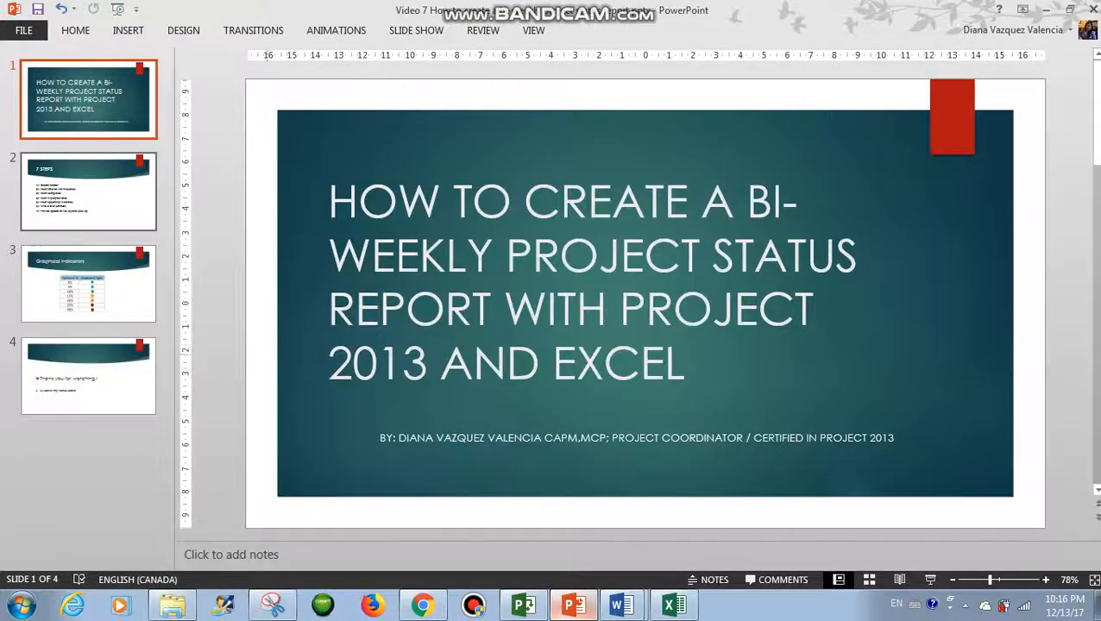
- Show slide 3's Graphical Indicators stoplight mapping, then return to the Project cost table
left_click(86, 283)
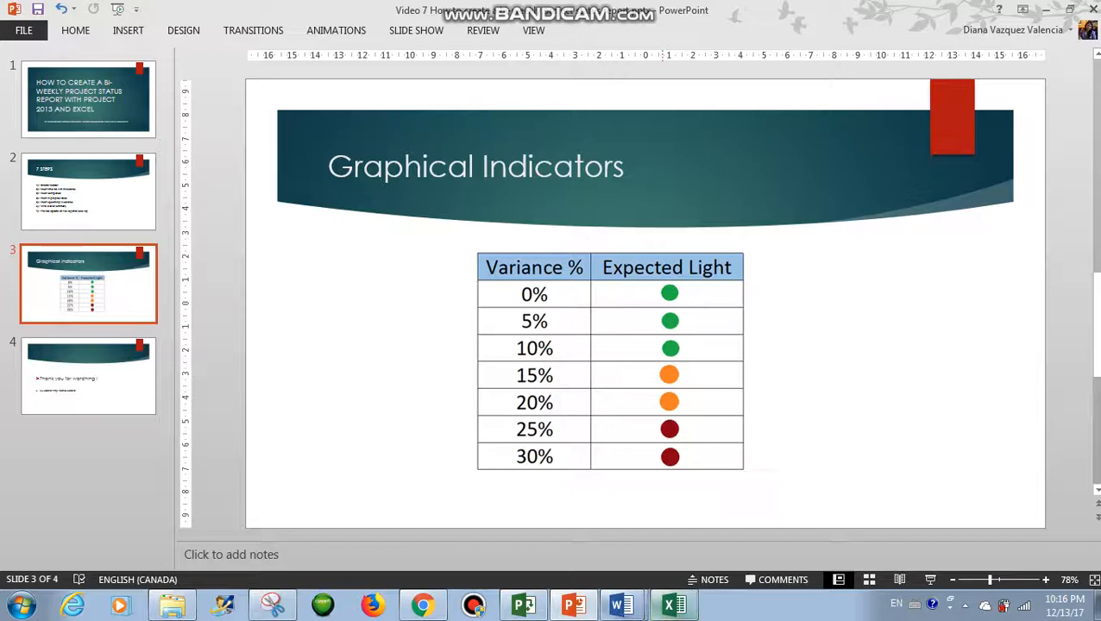
left_click(521, 604)
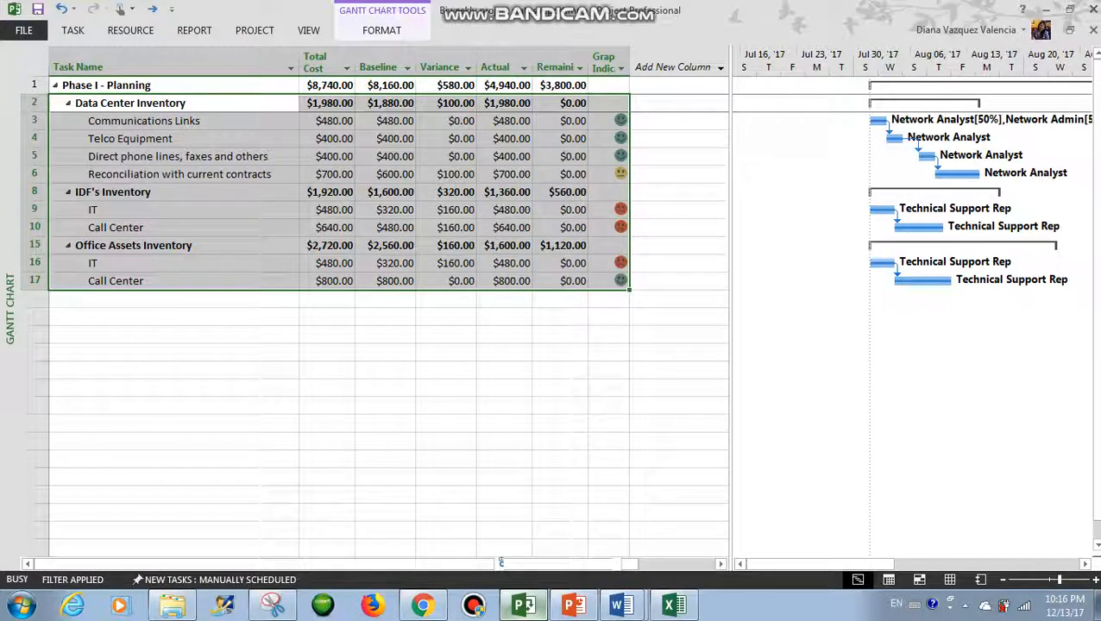
- Bring up the Excel workbook and paste the cost table at cell A16 on the Completed Tasks sheet
left_click(673, 604)
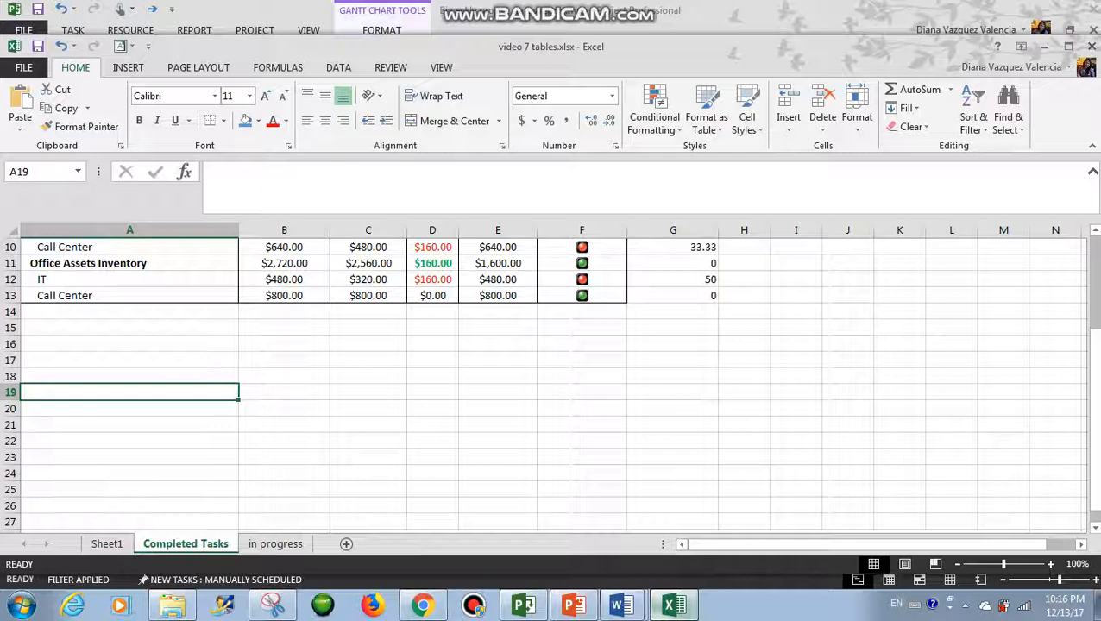
left_click(130, 343)
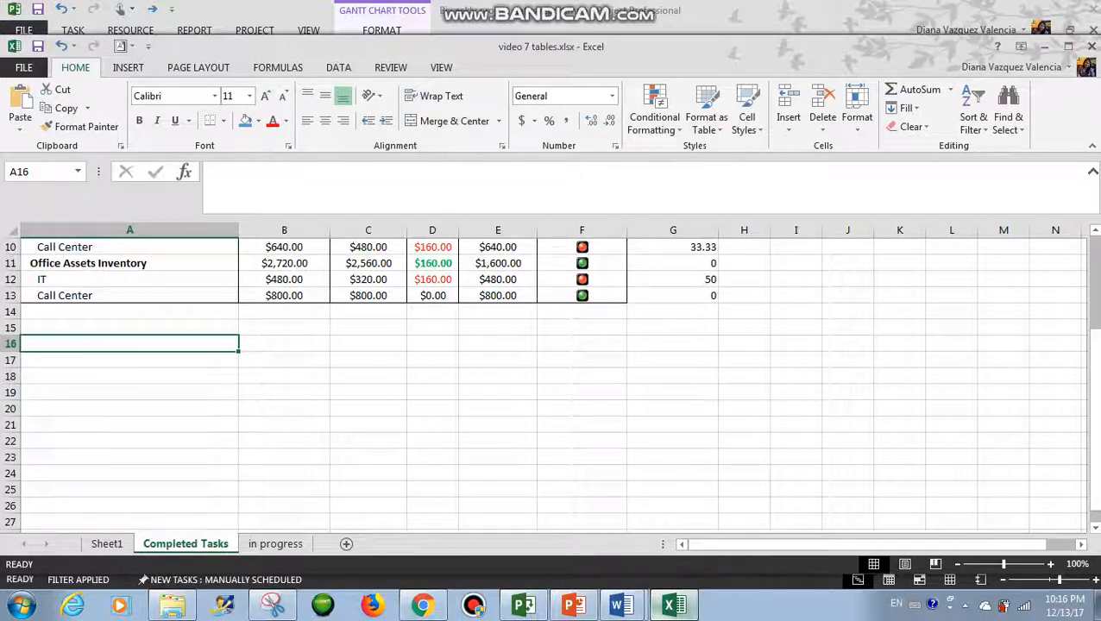
right_click(129, 343)
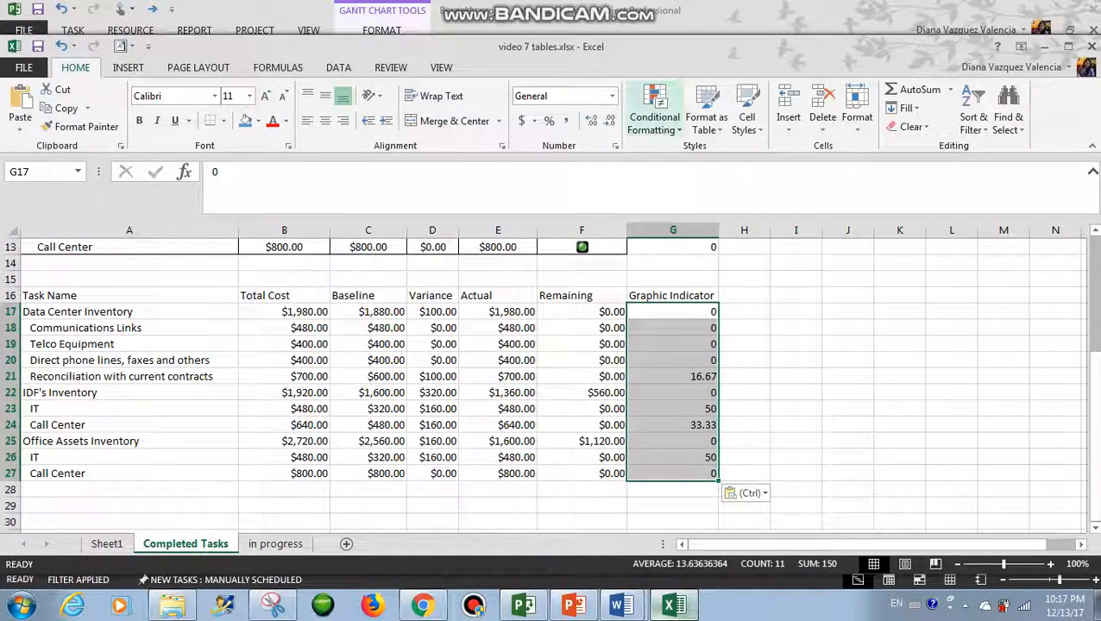
- Apply 3 Traffic Lights icons to the Graphic Indicator values and bring up Manage Rules
left_click(656, 107)
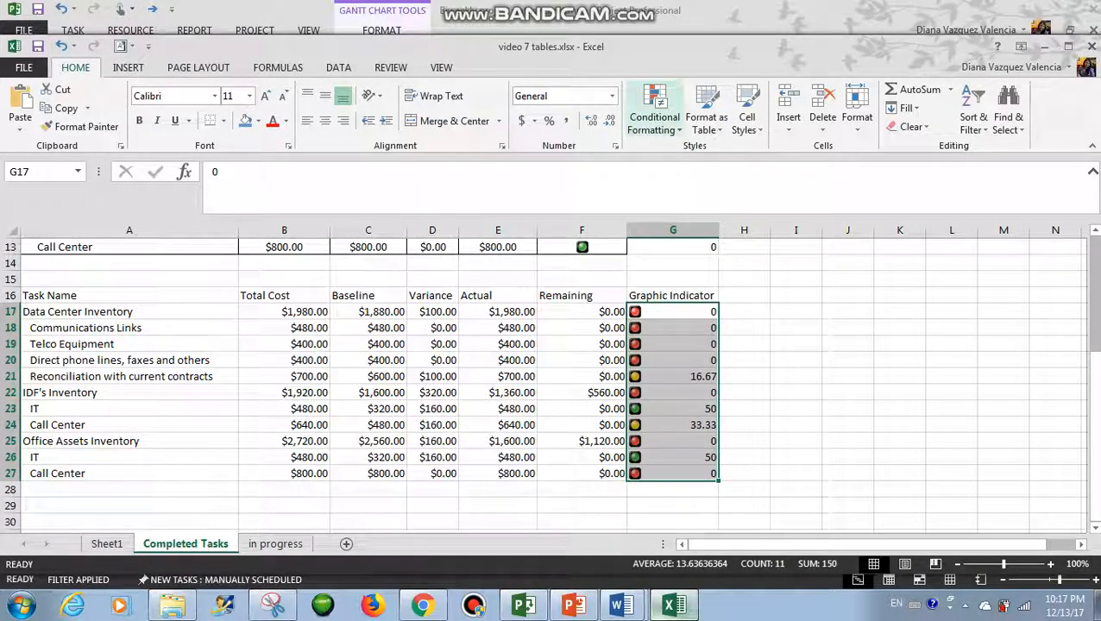
left_click(652, 107)
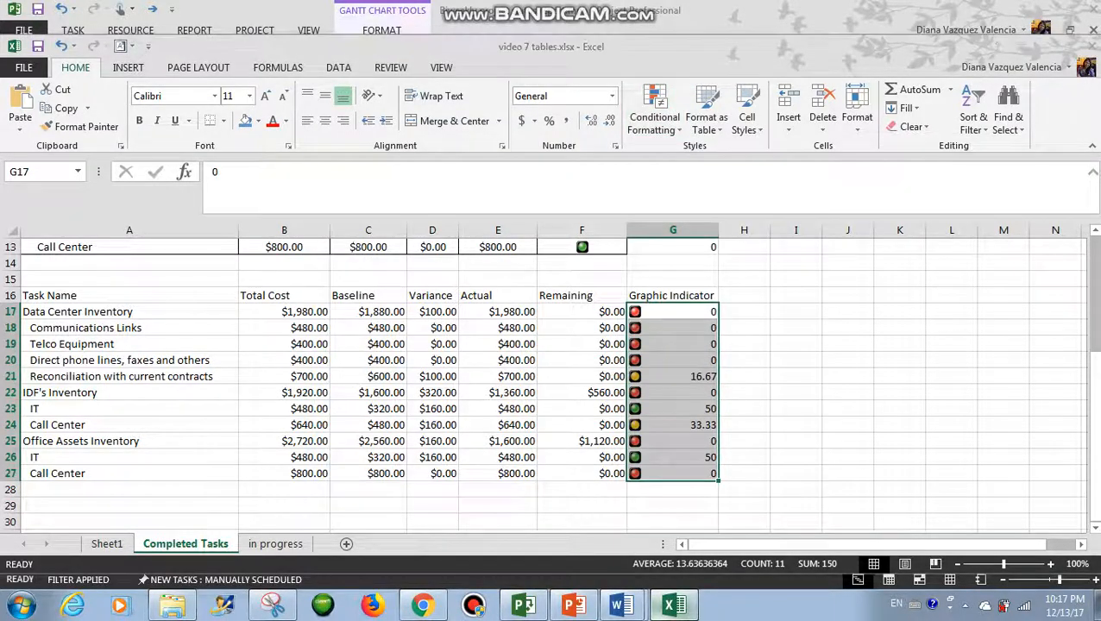
left_click(653, 103)
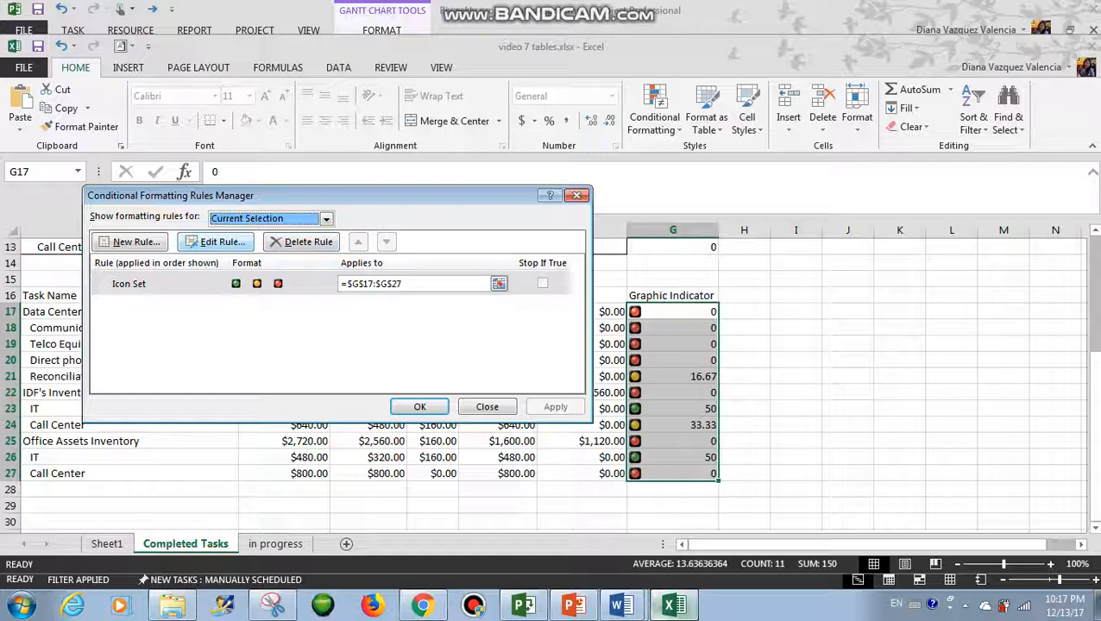
- Edit the icon rule to Number thresholds of 20 and 10 and confirm it
left_click(220, 241)
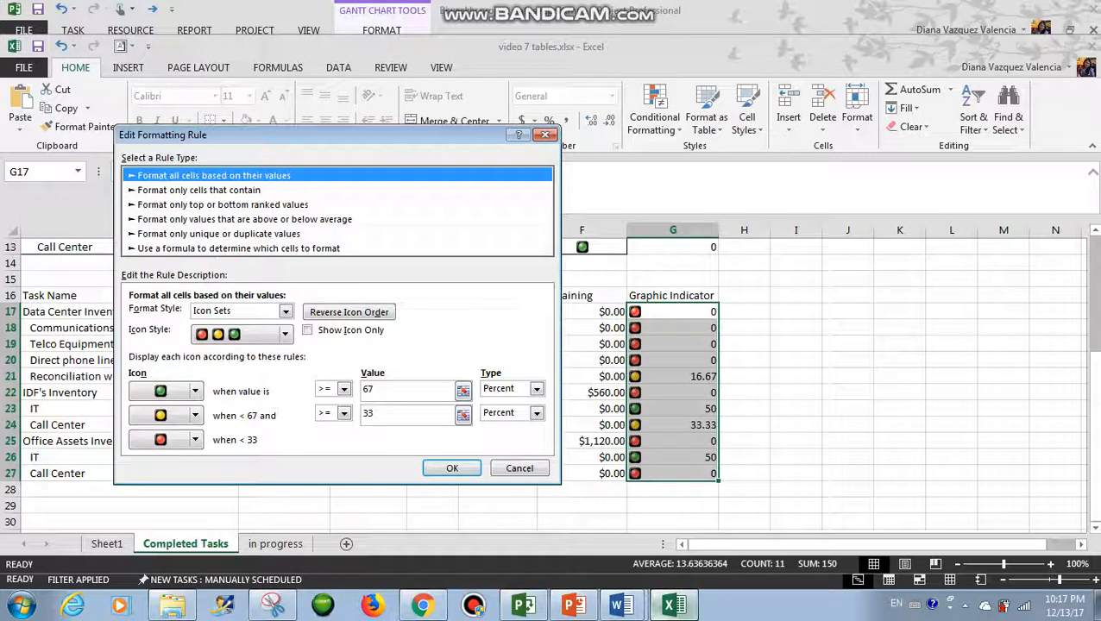
left_click(538, 389)
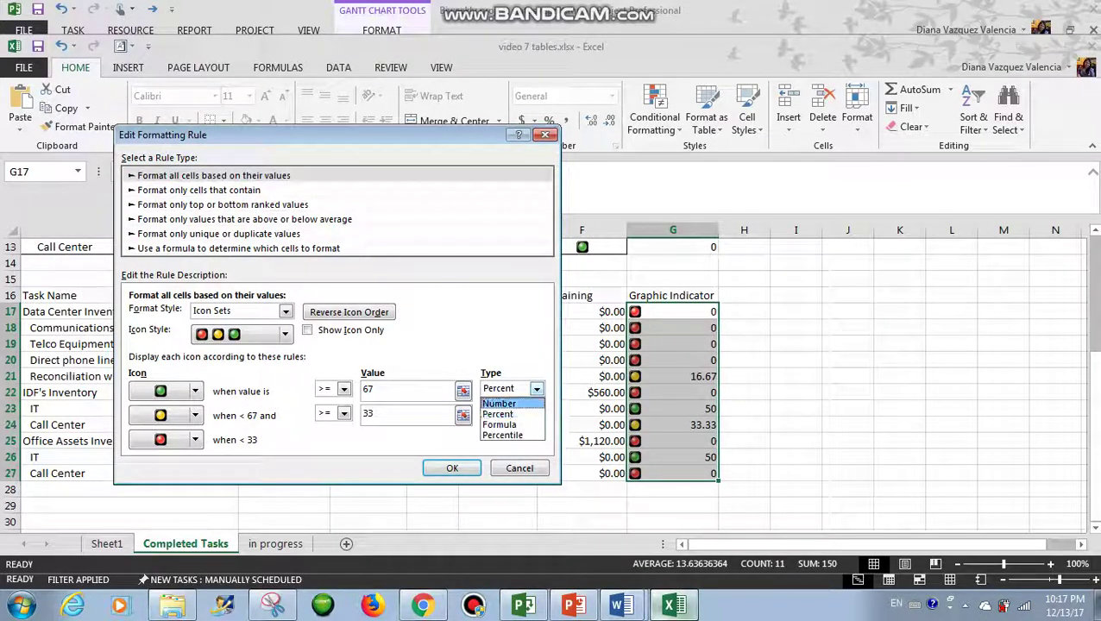
left_click(498, 404)
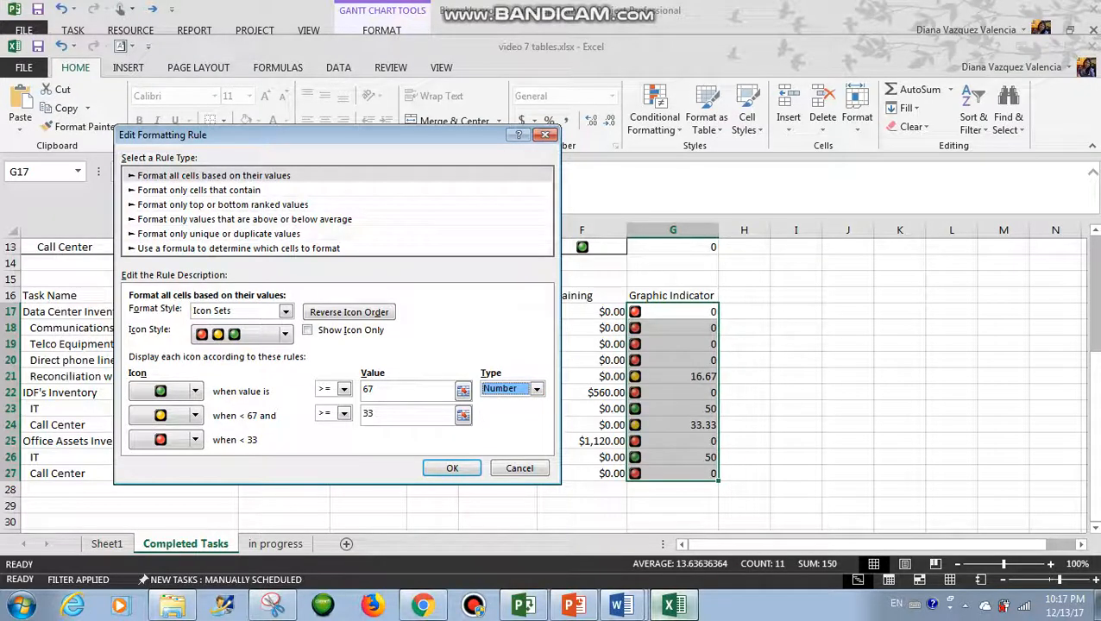
left_click(533, 413)
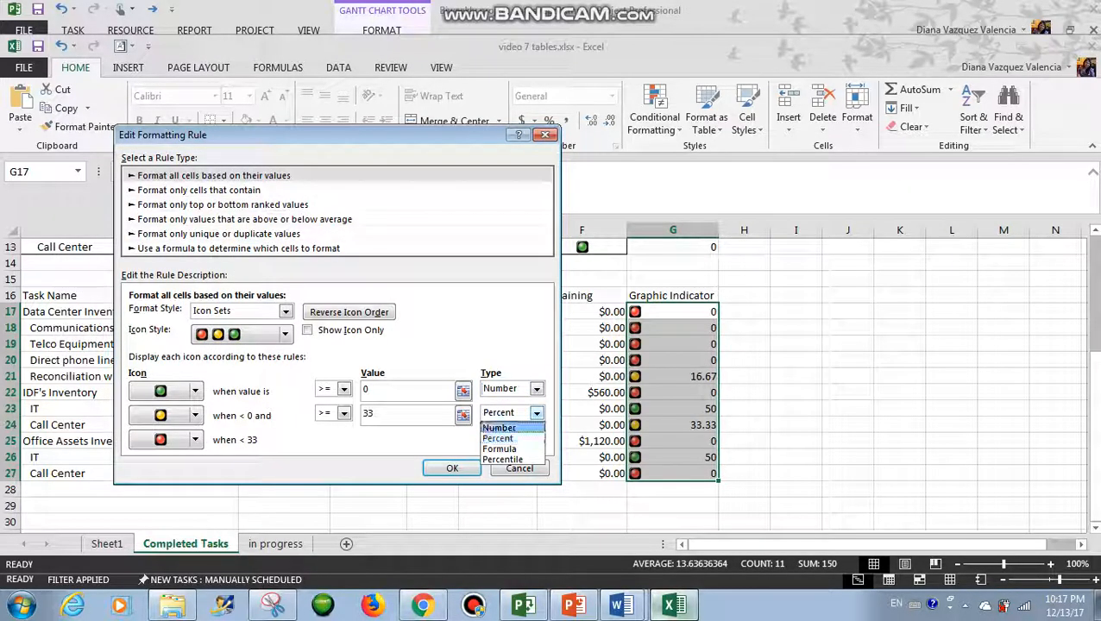
left_click(499, 427)
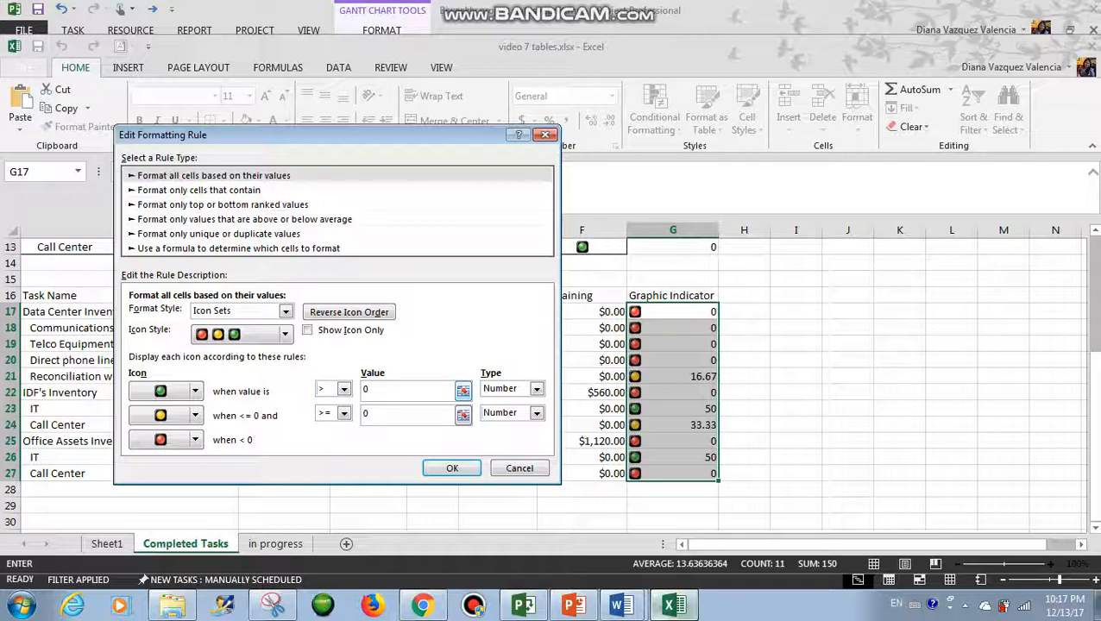
type("20")
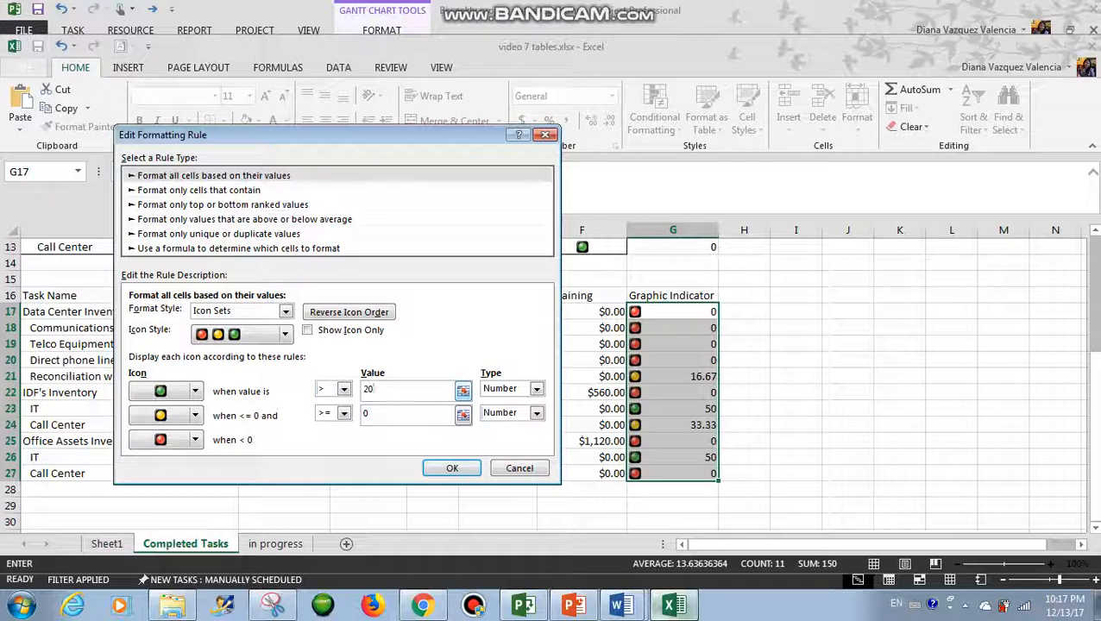
left_click(405, 414)
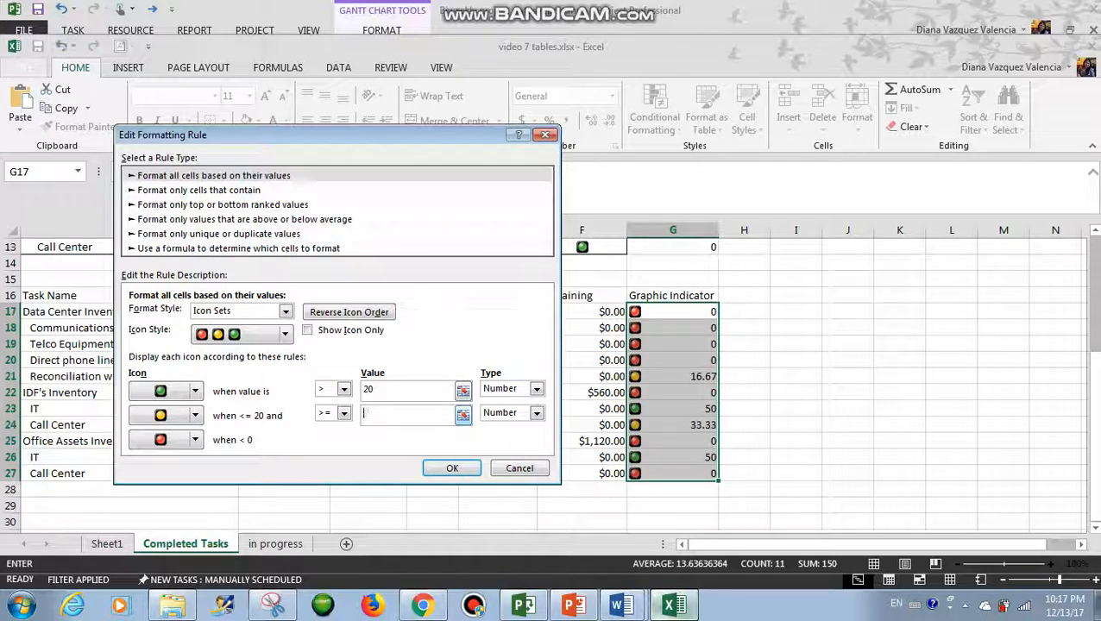
type("10")
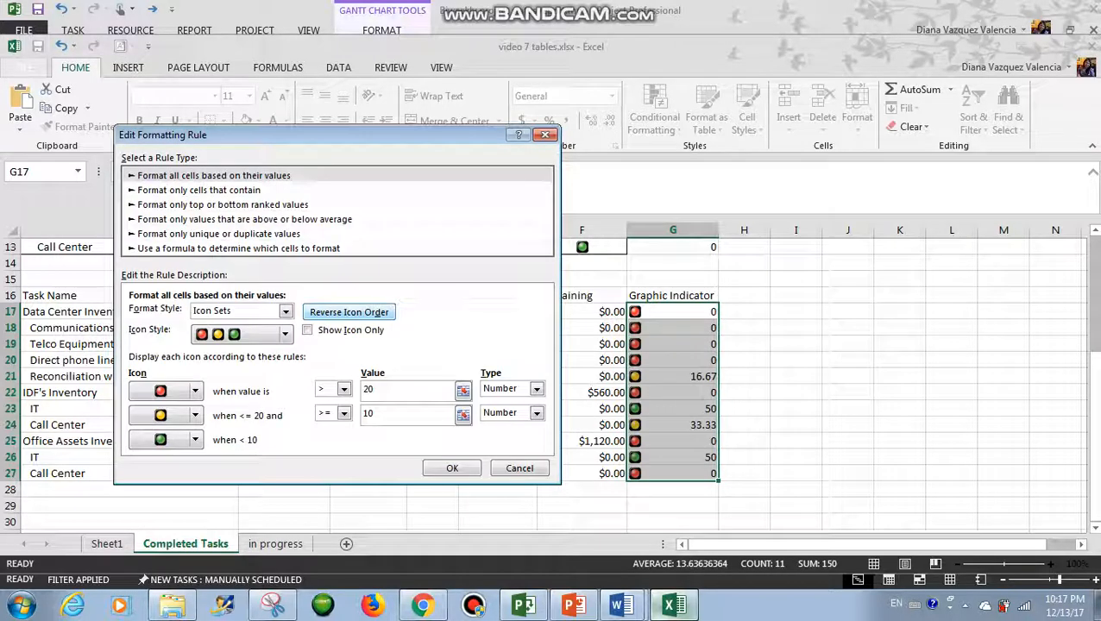
left_click(452, 468)
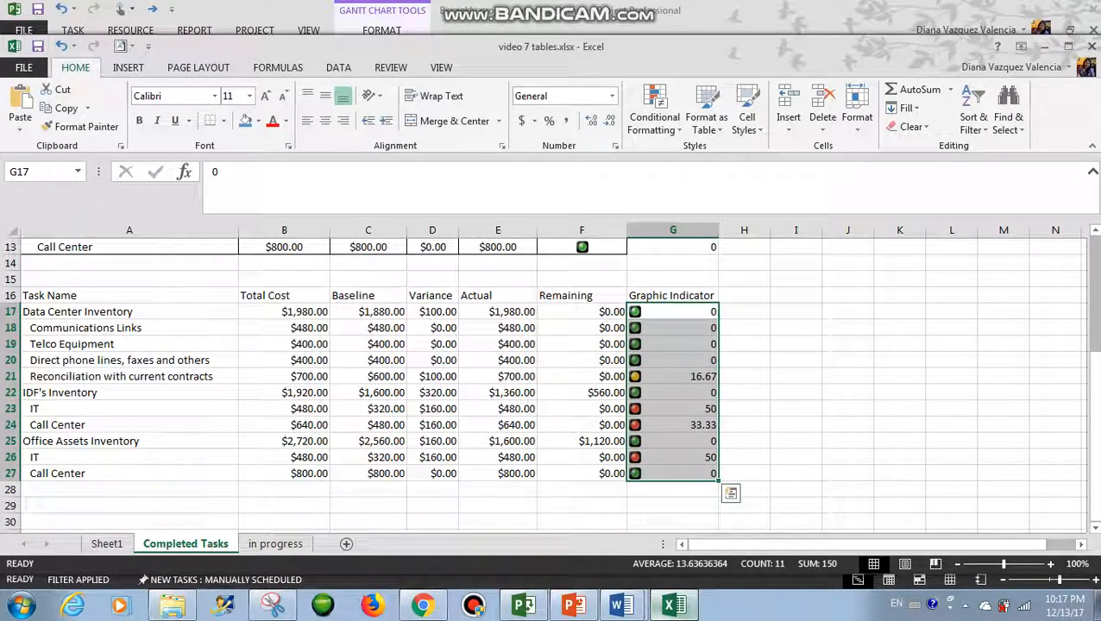
- Reselect G17:G27 and review the icon set rule's thresholds without changing them
left_click(743, 391)
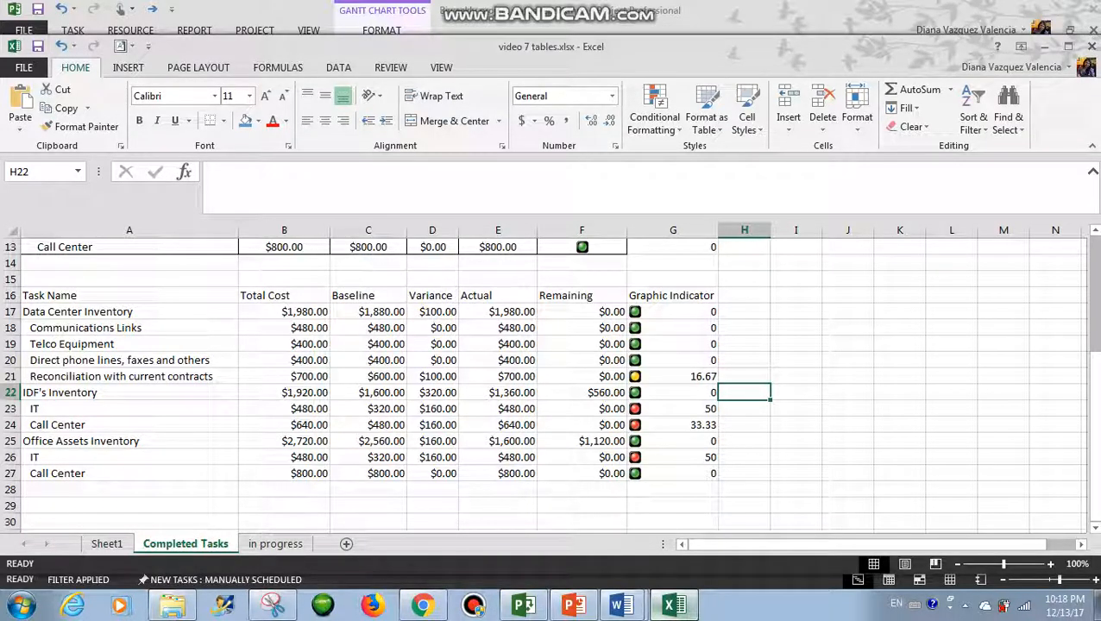
left_click_drag(673, 310, 673, 442)
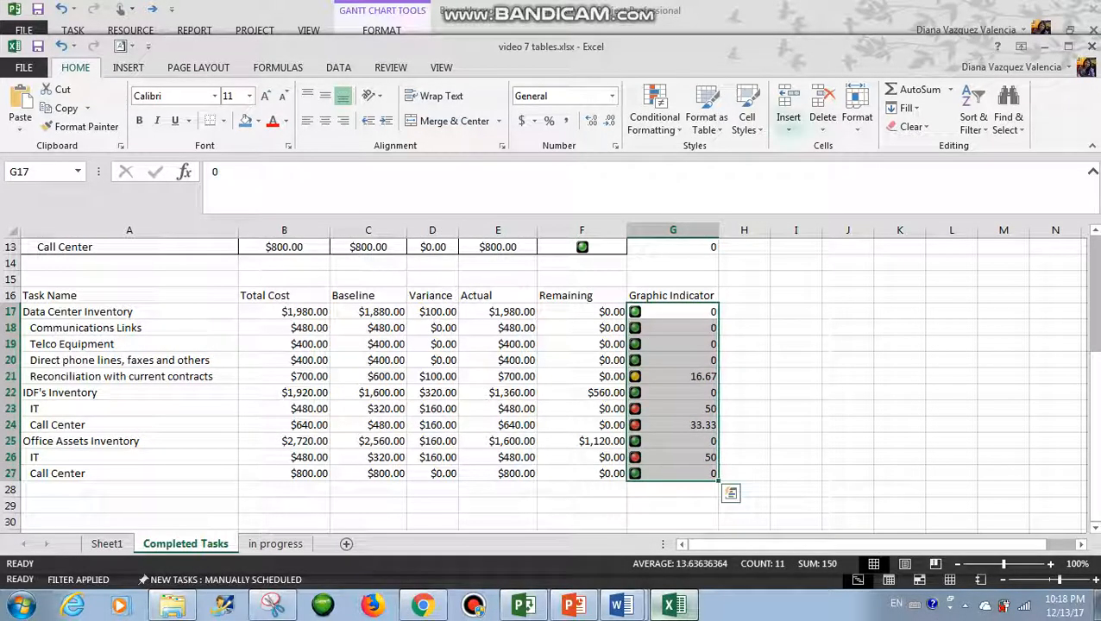
left_click(652, 111)
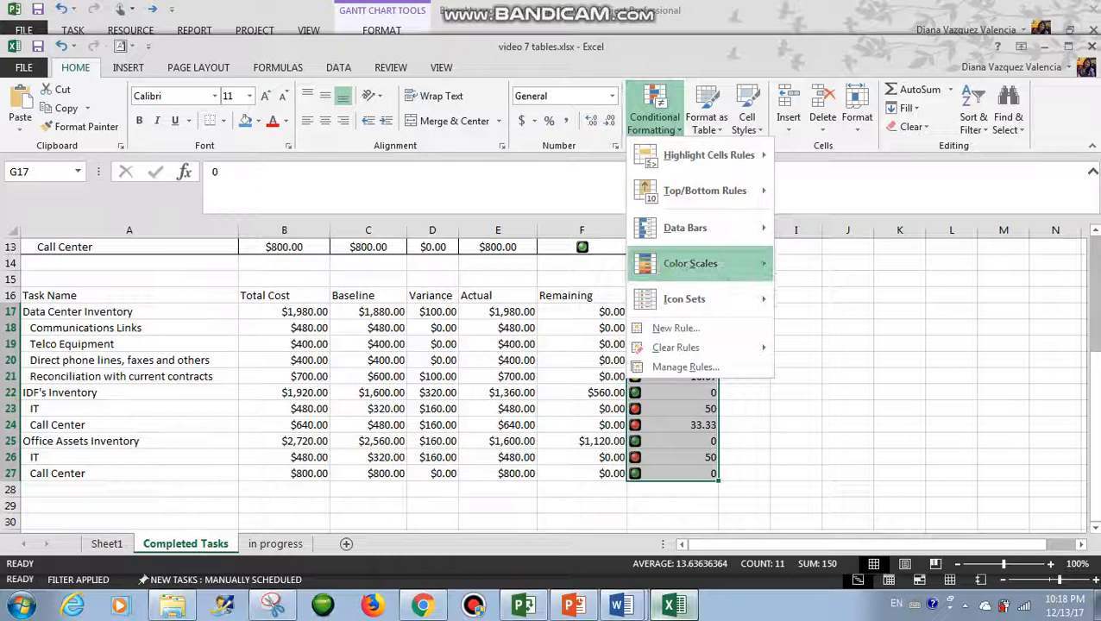
left_click(684, 366)
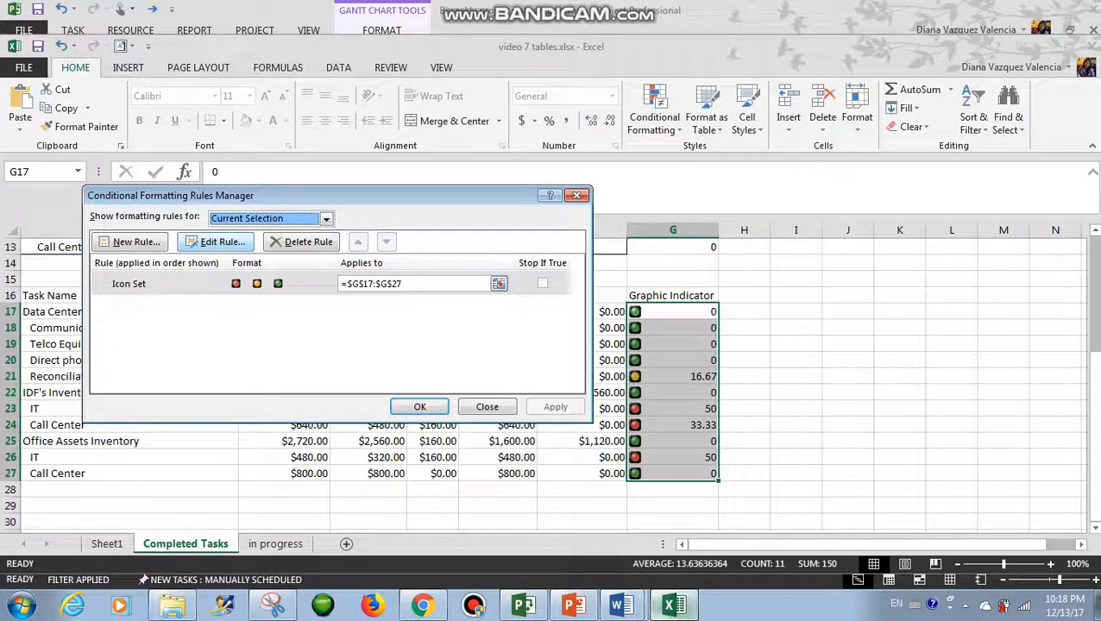
left_click(221, 241)
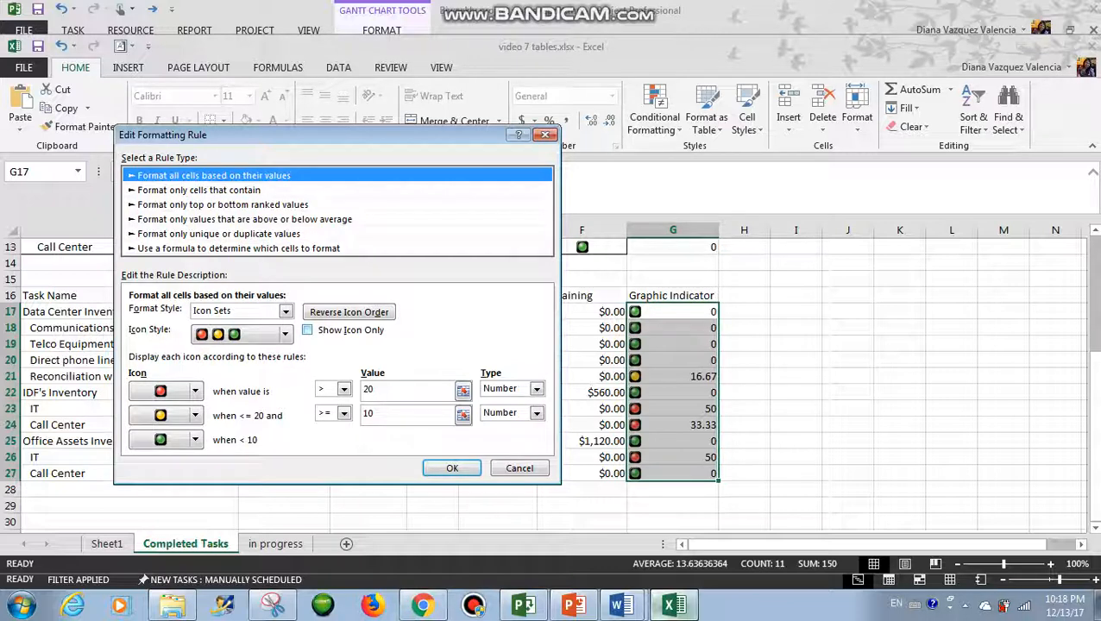
left_click(452, 467)
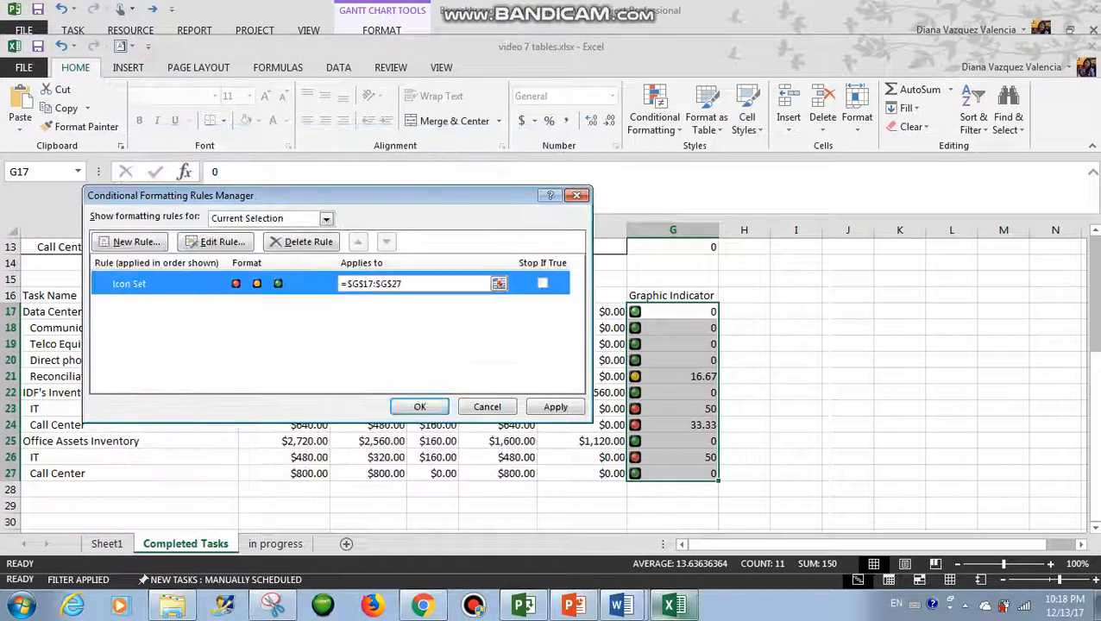
left_click(555, 407)
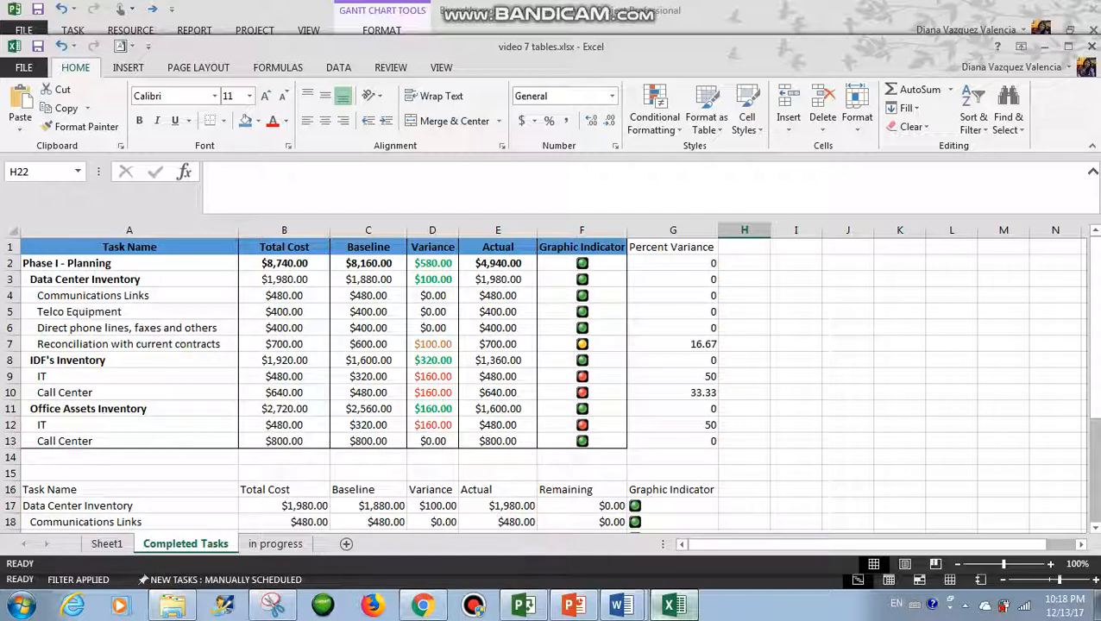
- Paste the Excel completed-tasks cost table with stoplight icons under the Completed Tasks heading in Word
left_click(130, 247)
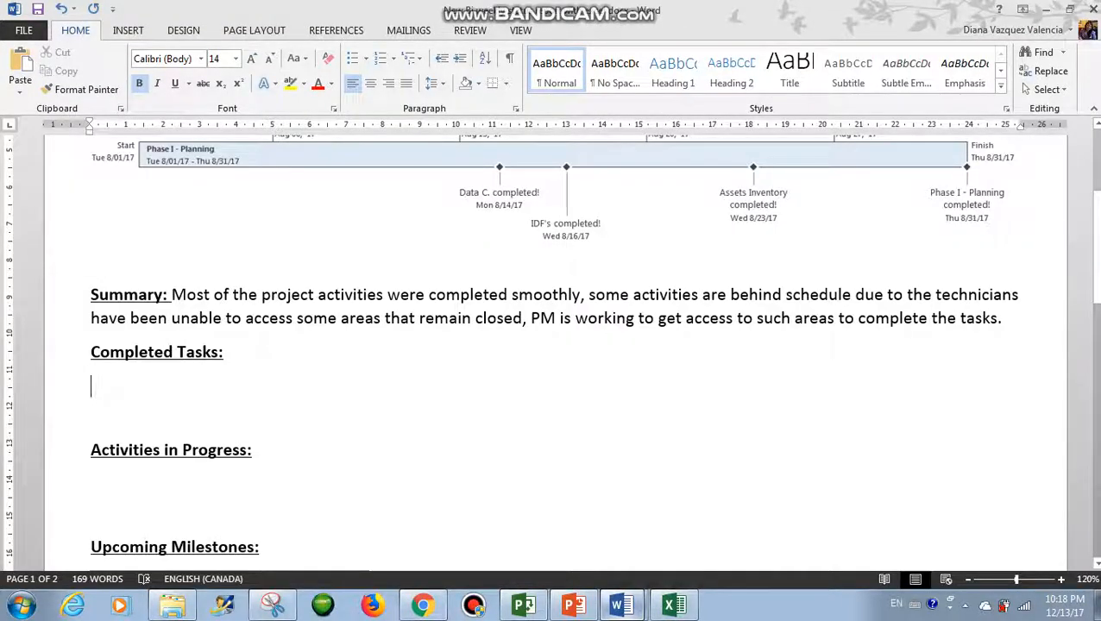
right_click(95, 386)
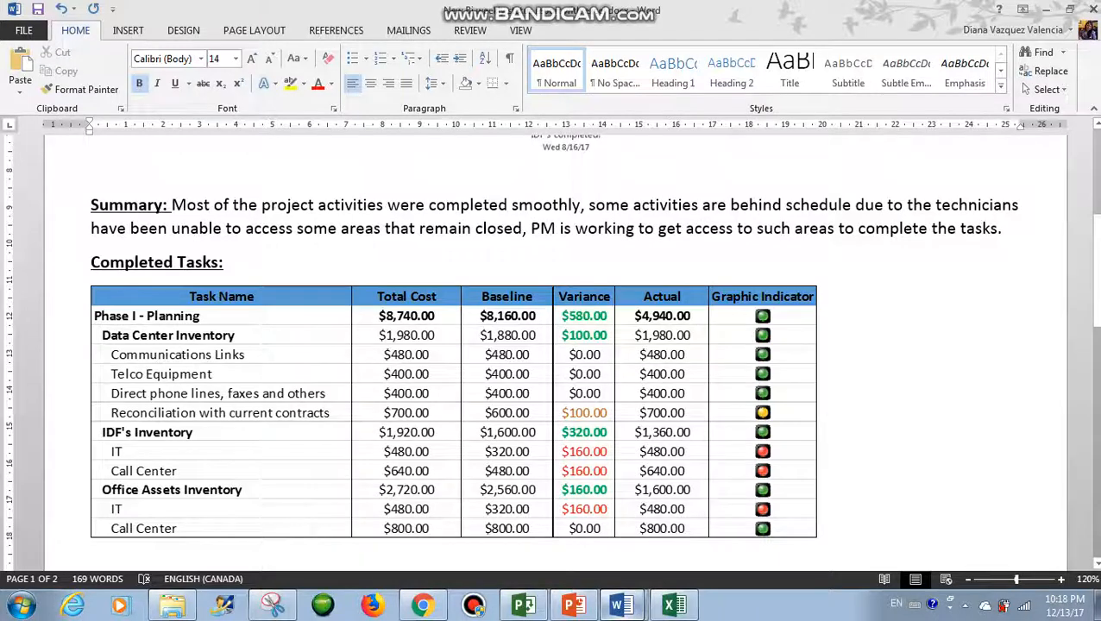
scroll("down", 3)
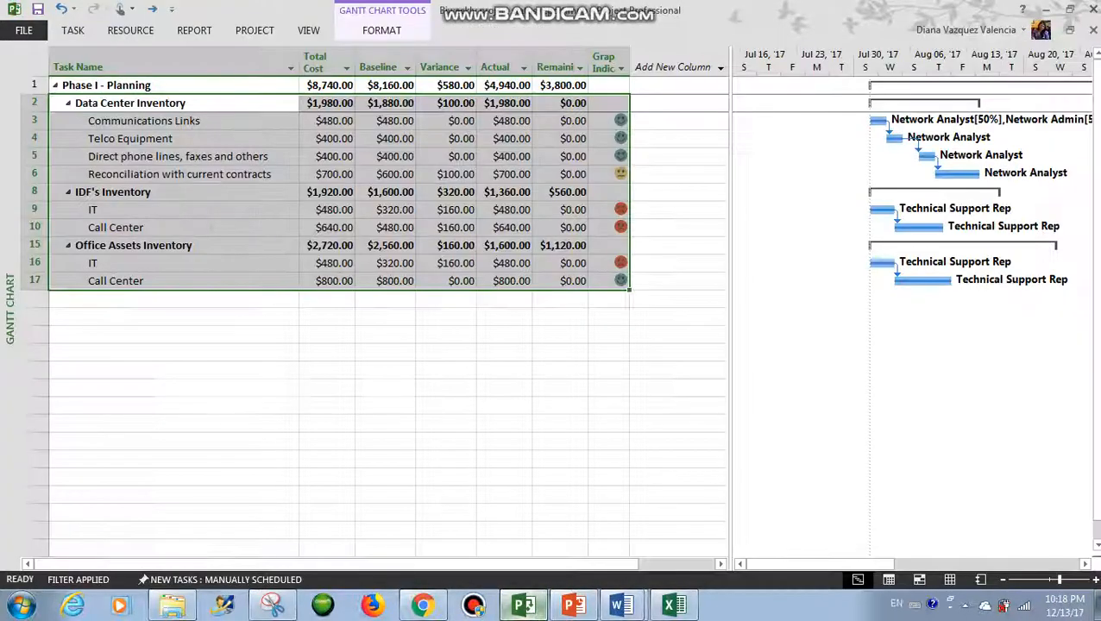
- Apply the In Progress Tasks filter to the cost table, then bring the Excel tables workbook back up
left_click(503, 459)
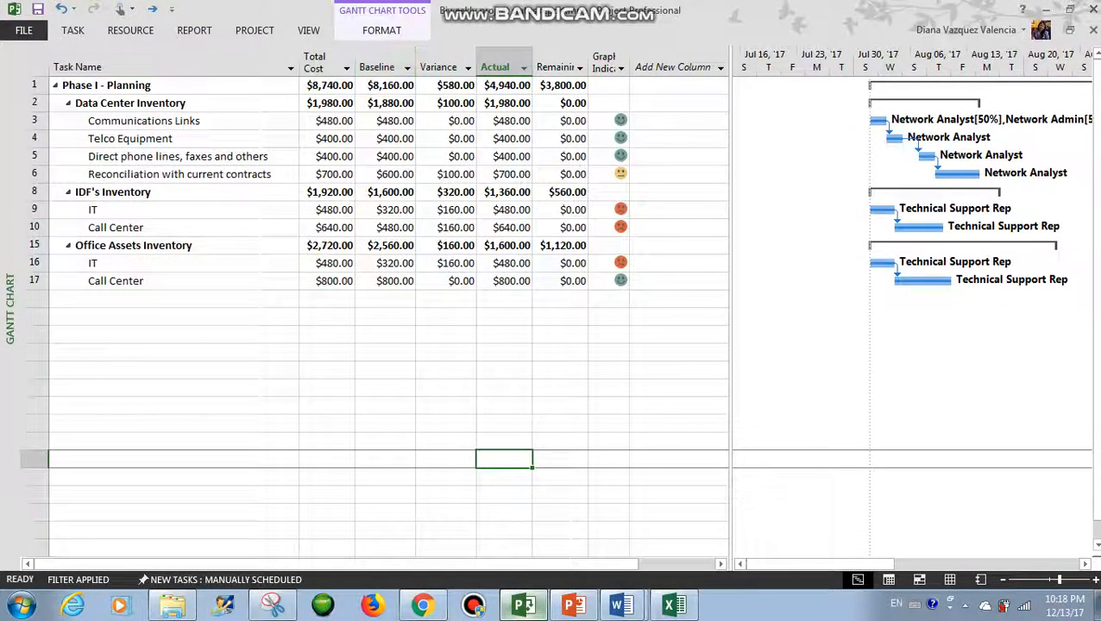
left_click(307, 31)
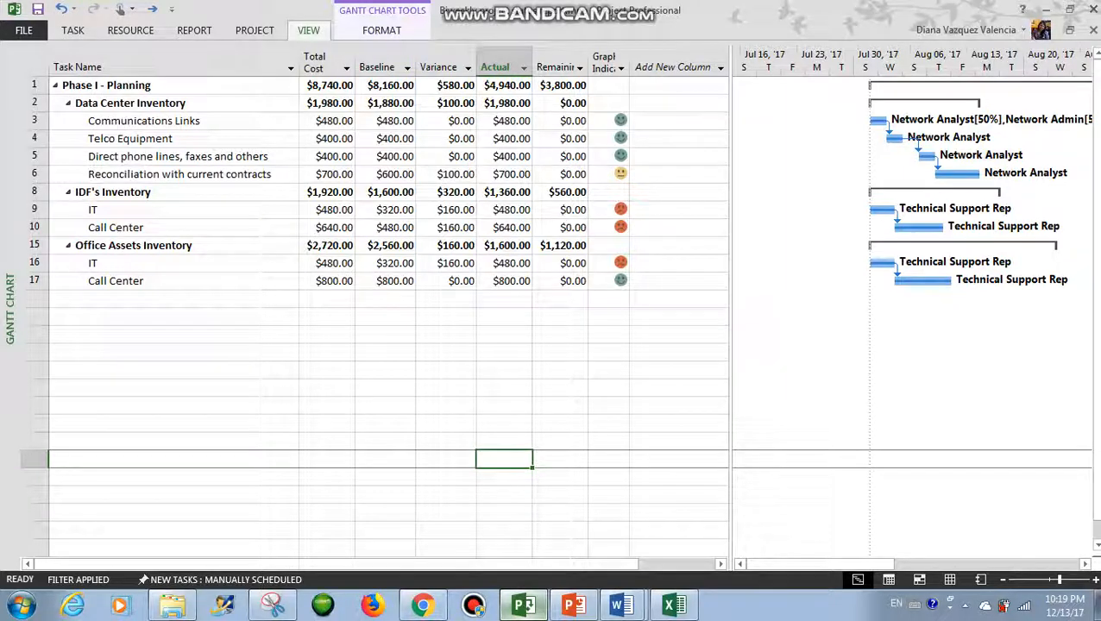
left_click(580, 71)
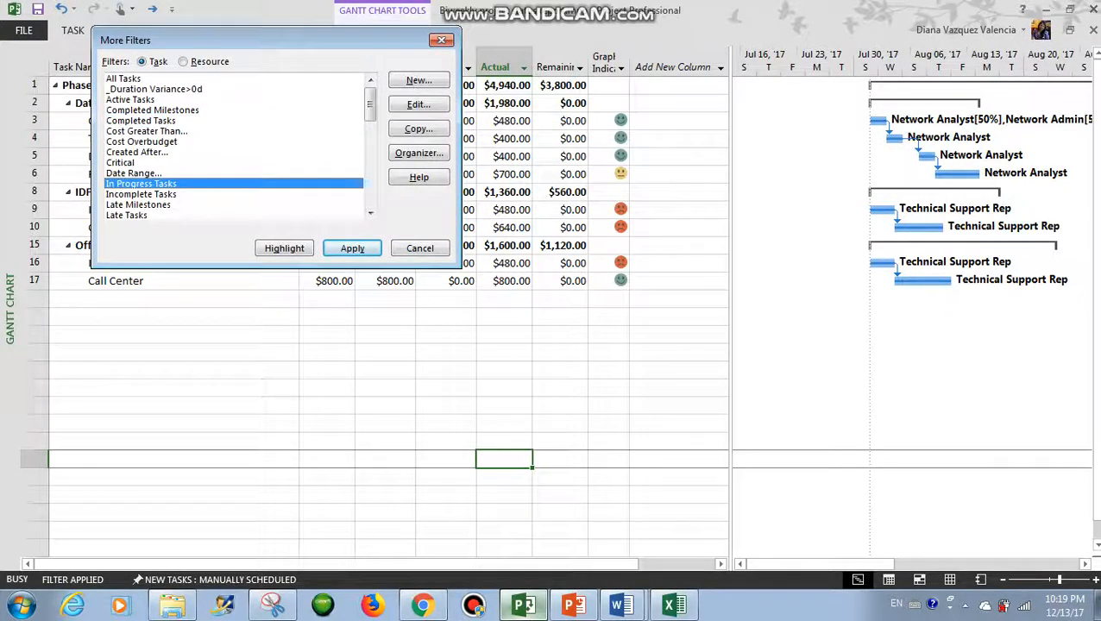
left_click(351, 249)
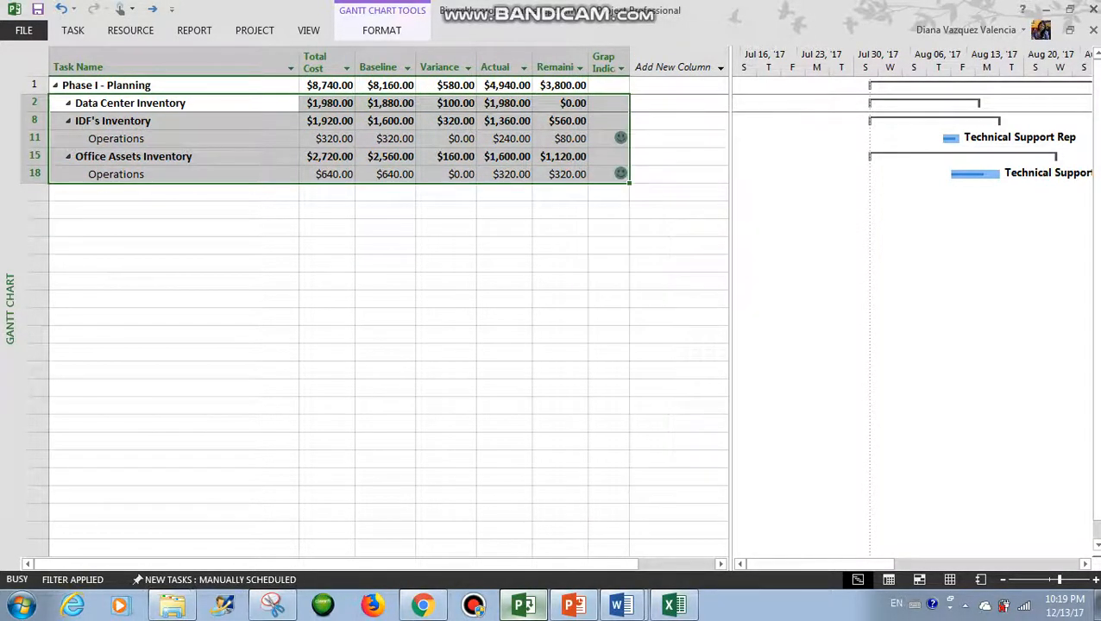
left_click(673, 603)
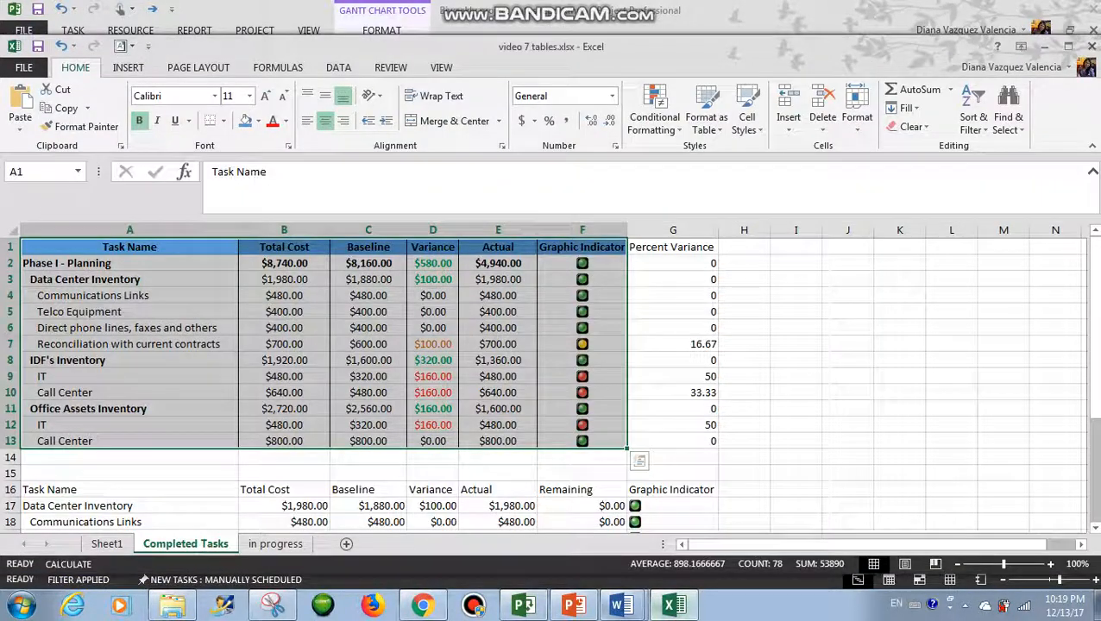
- Review the conditional formatting rules on the Graphic Indicator values G8:G13 without changing them
left_click(276, 544)
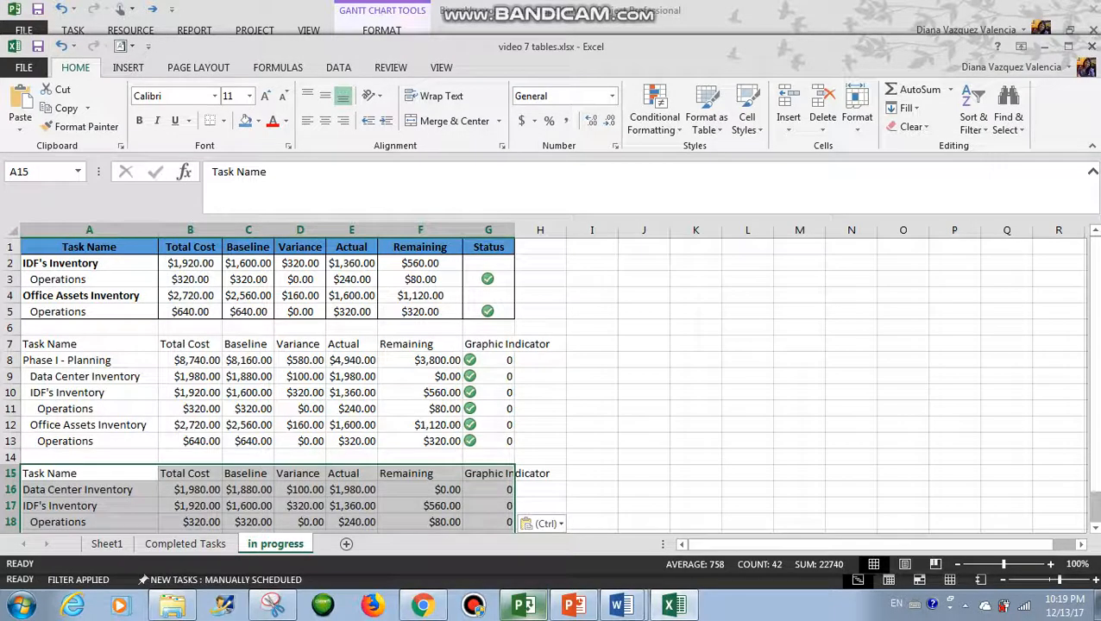
left_click(591, 455)
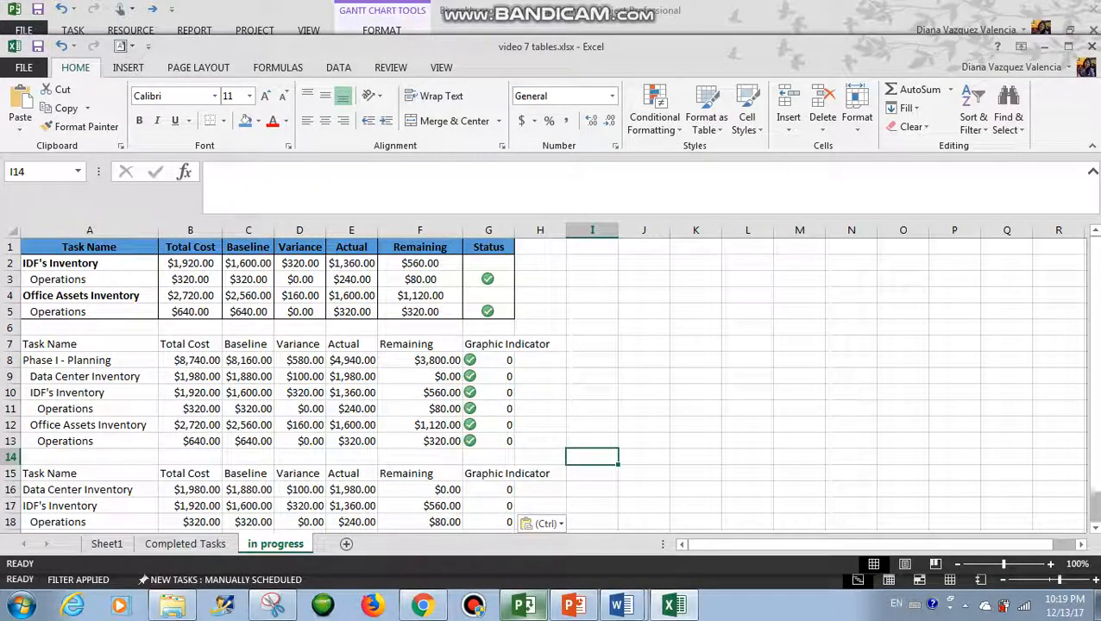
left_click(504, 360)
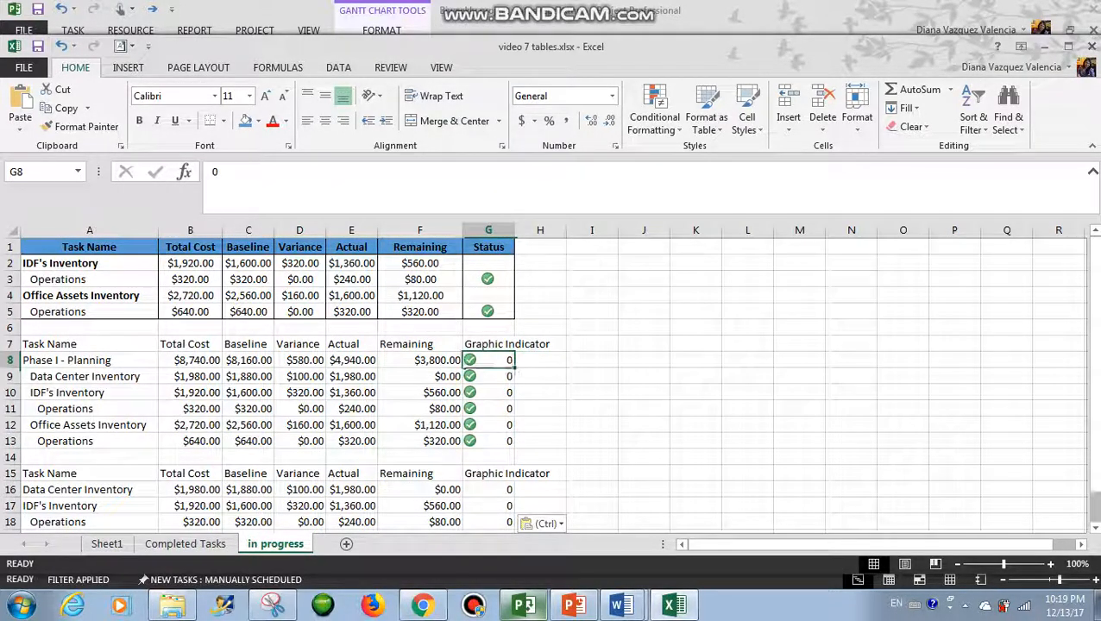
left_click_drag(488, 361, 488, 442)
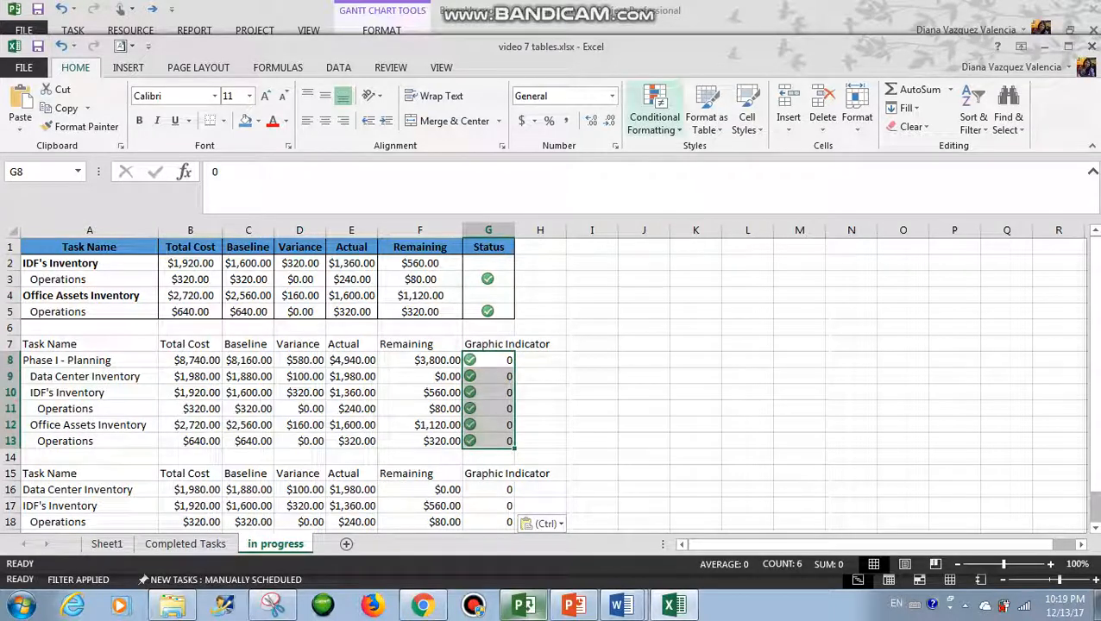
left_click(654, 107)
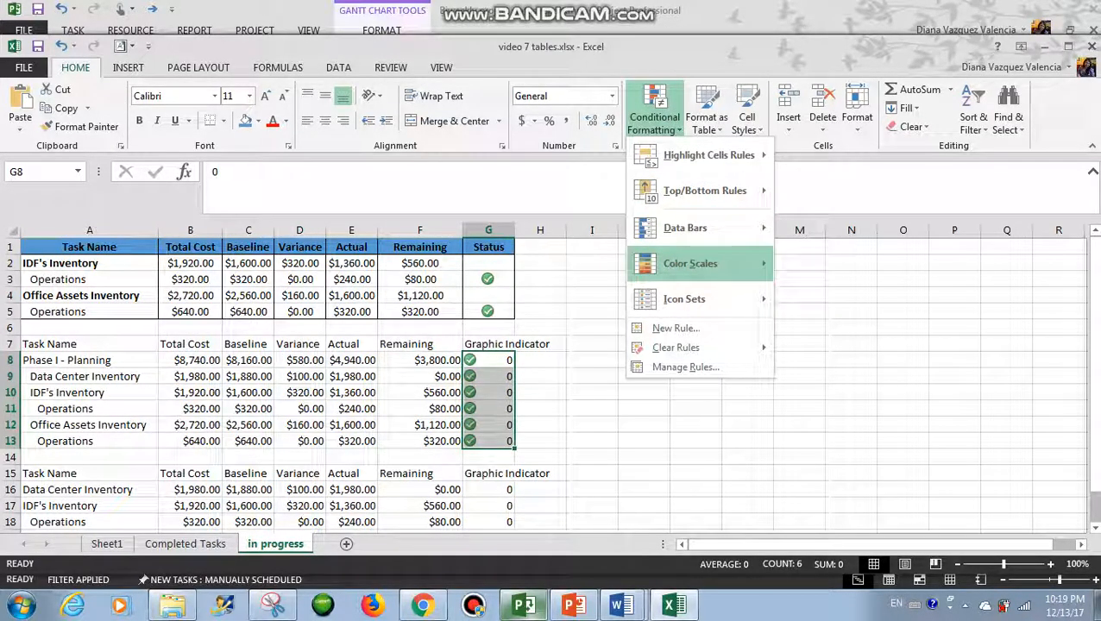
mouse_move(683, 299)
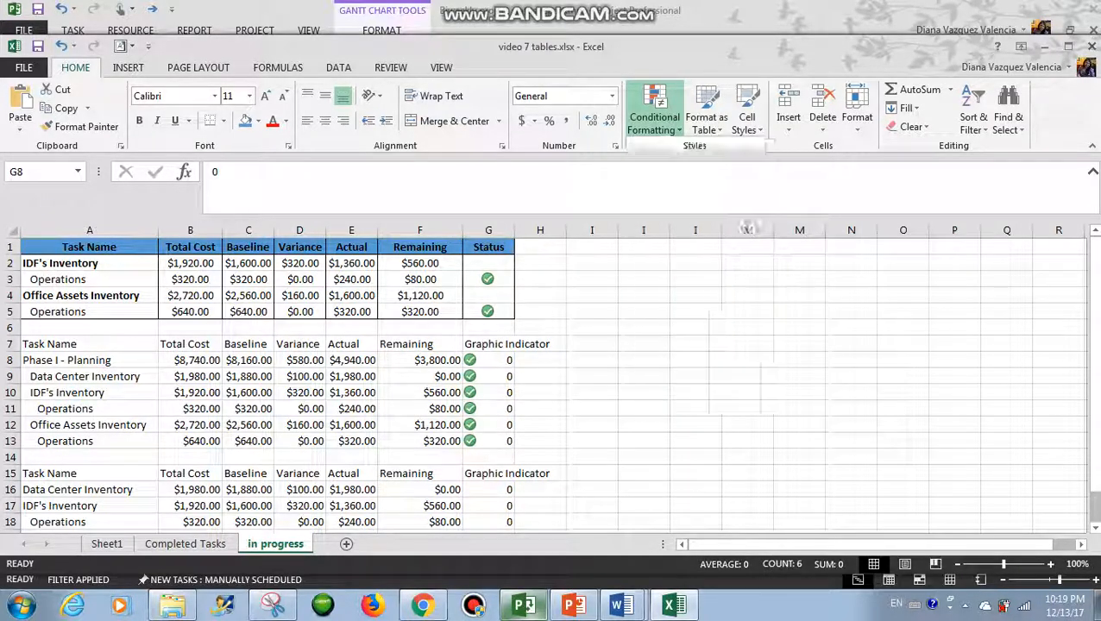
left_click(539, 279)
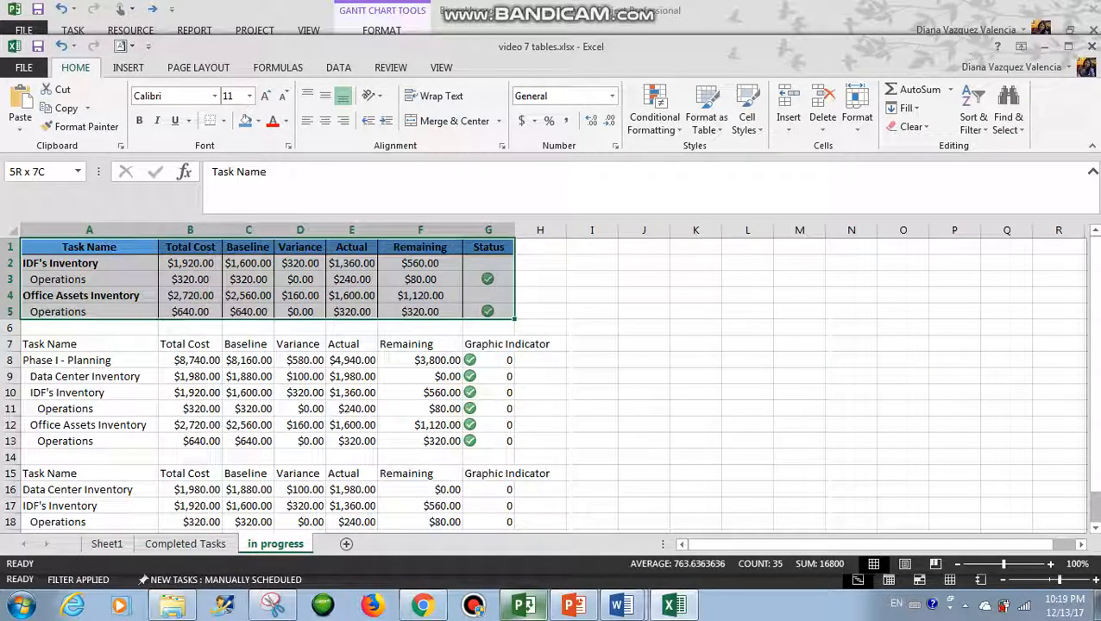
- Inspect the top status table's actions and review the Activities in Progress table in Word
right_click(487, 246)
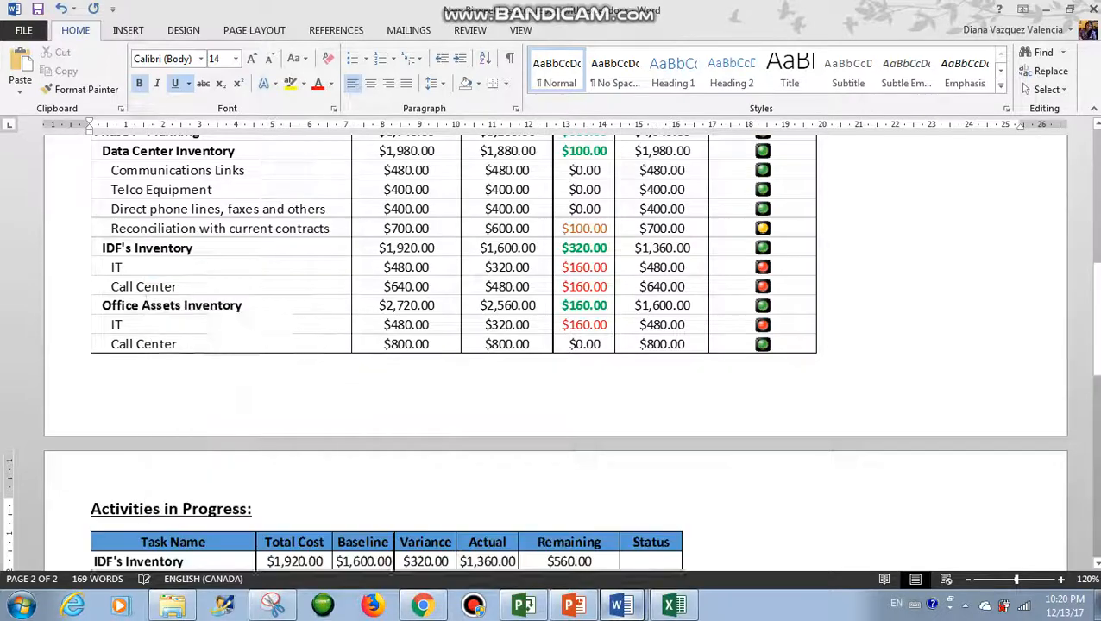
scroll("down", 3)
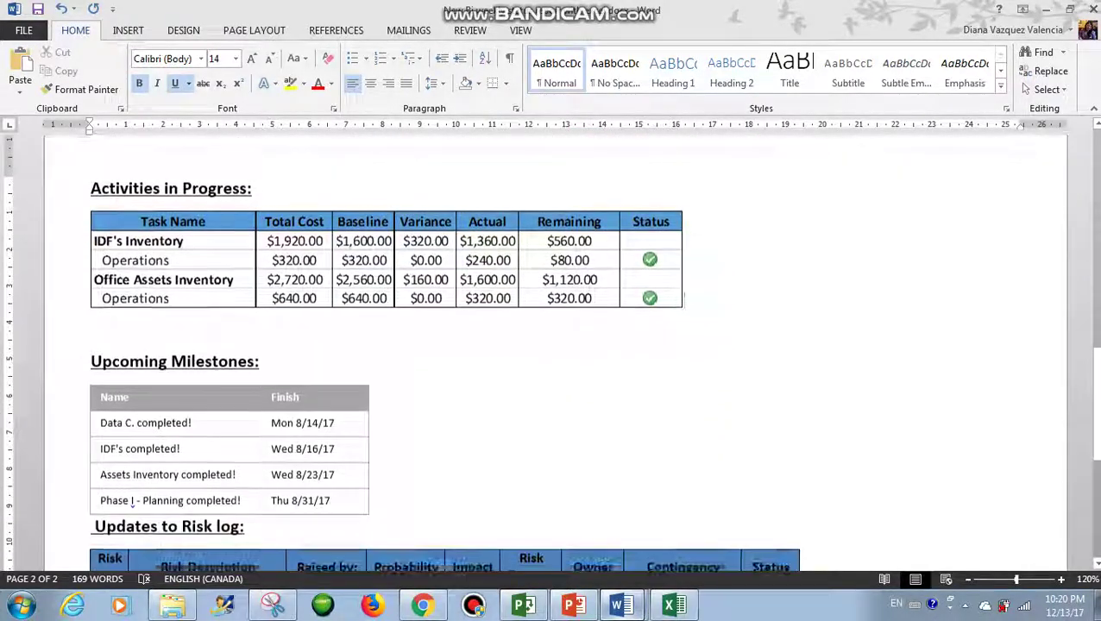
scroll("down", 3)
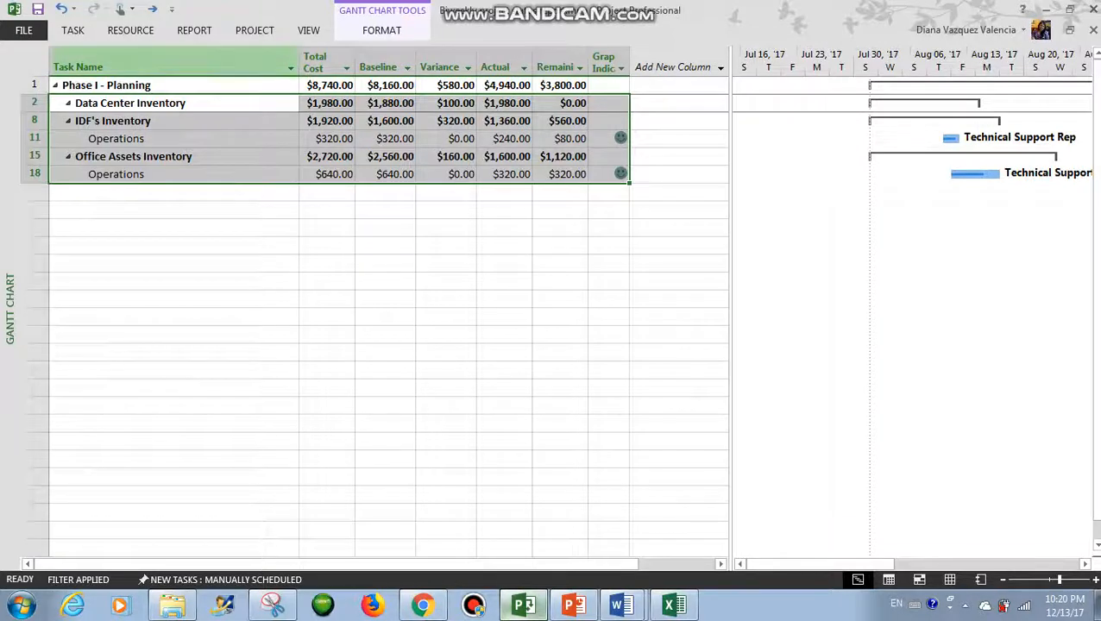
- Generate the Milestone Report from the In Progress reports and compare it with Word's Upcoming Milestones table
left_click(193, 31)
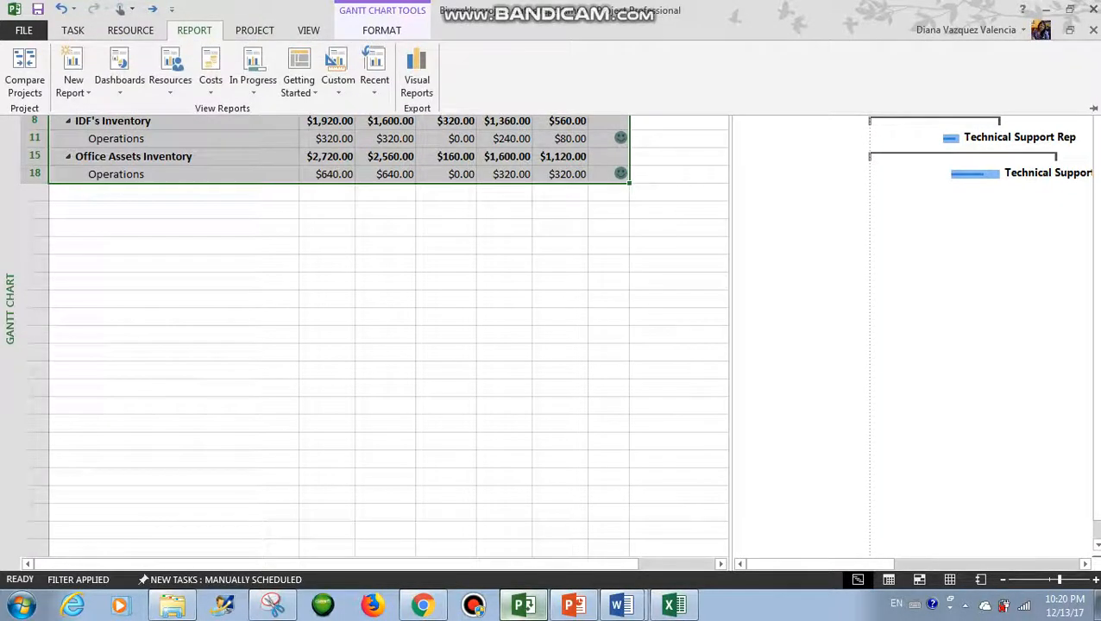
left_click(252, 69)
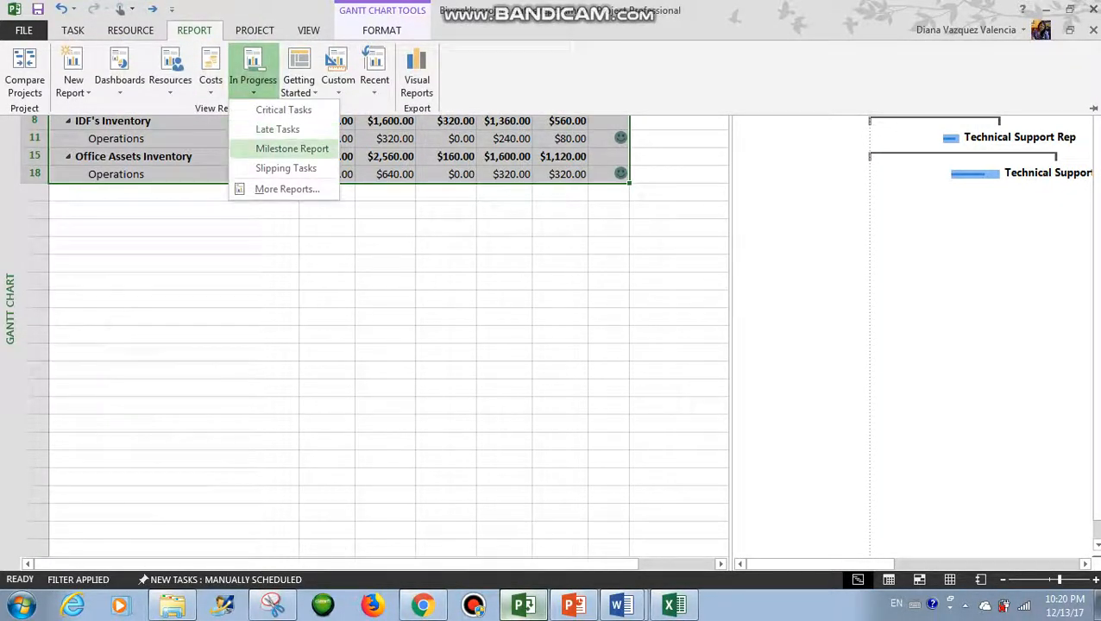
left_click(292, 149)
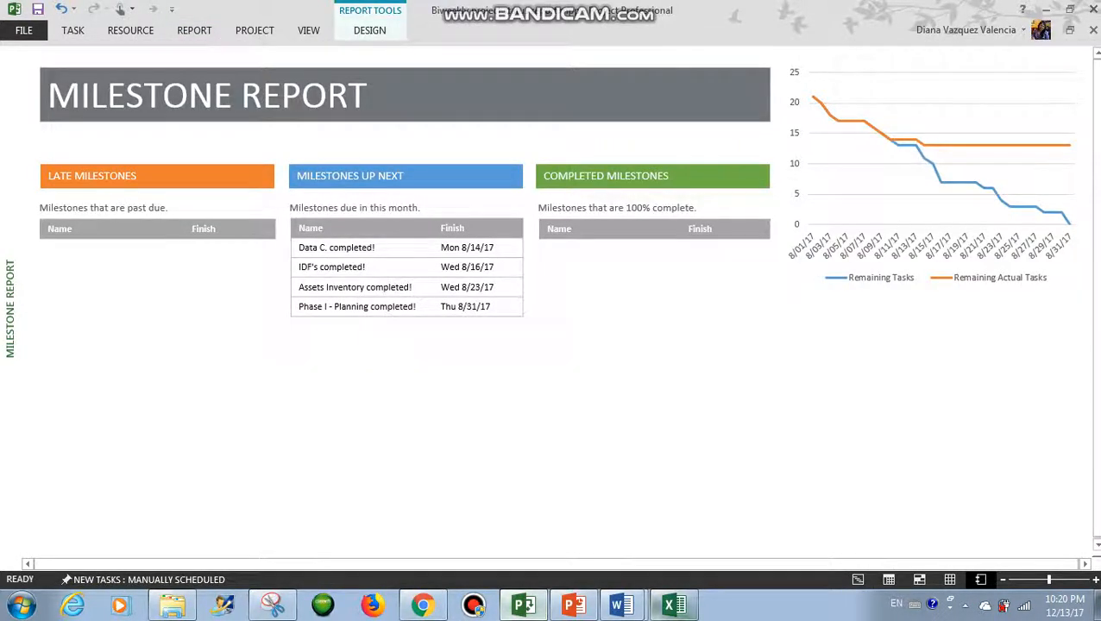
left_click(621, 604)
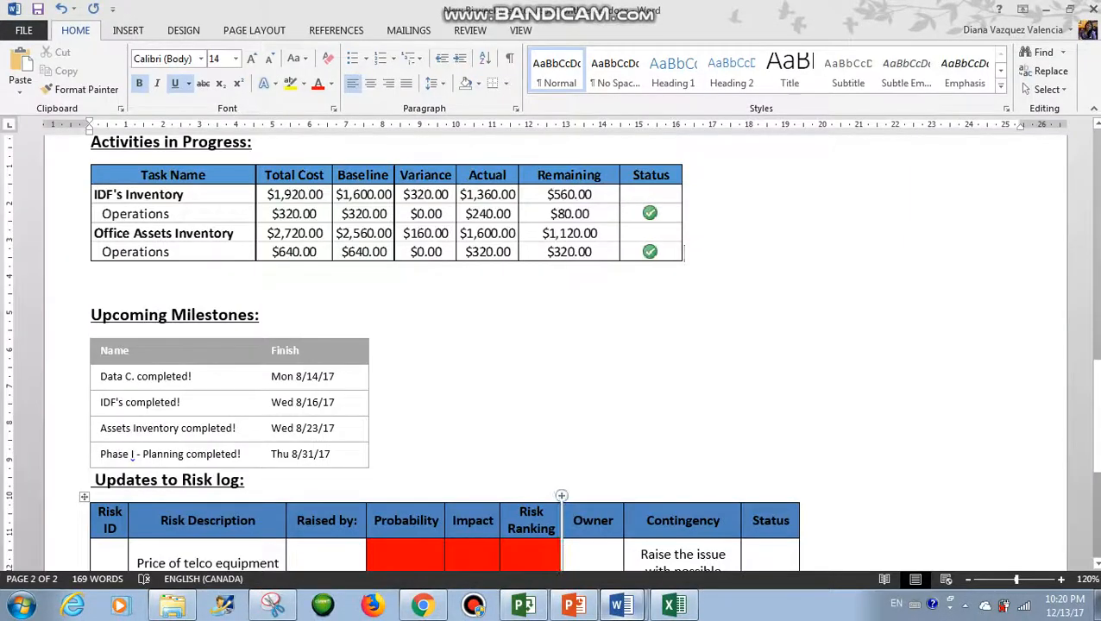
scroll("down", 3)
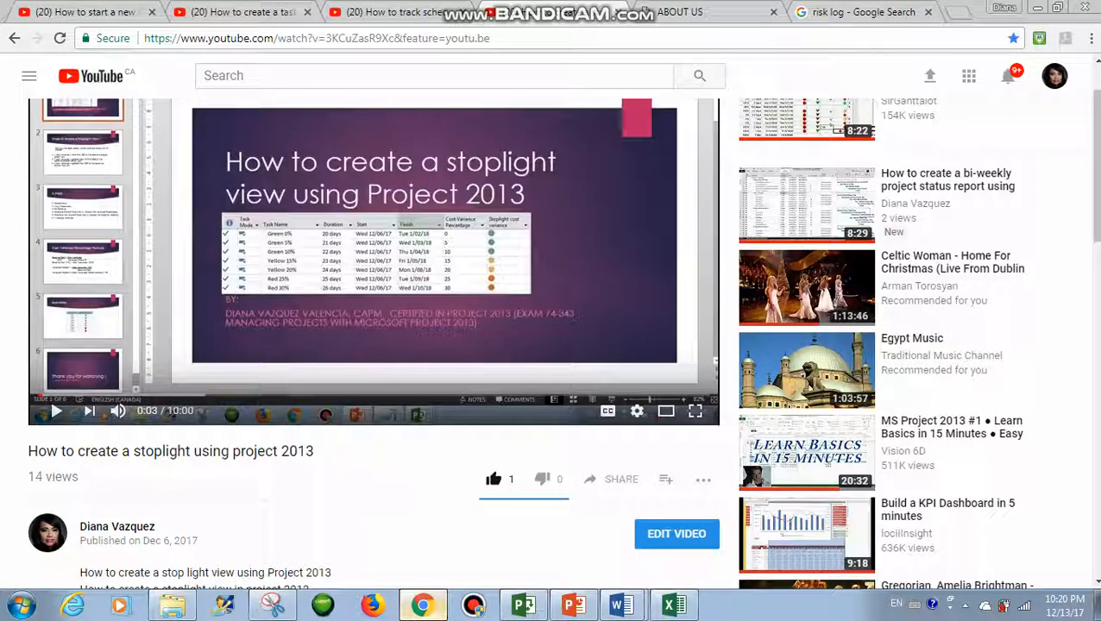
- Browse dianav.website's resources page down to the Risk Log template, then view the 'risk log' image search
left_click(711, 10)
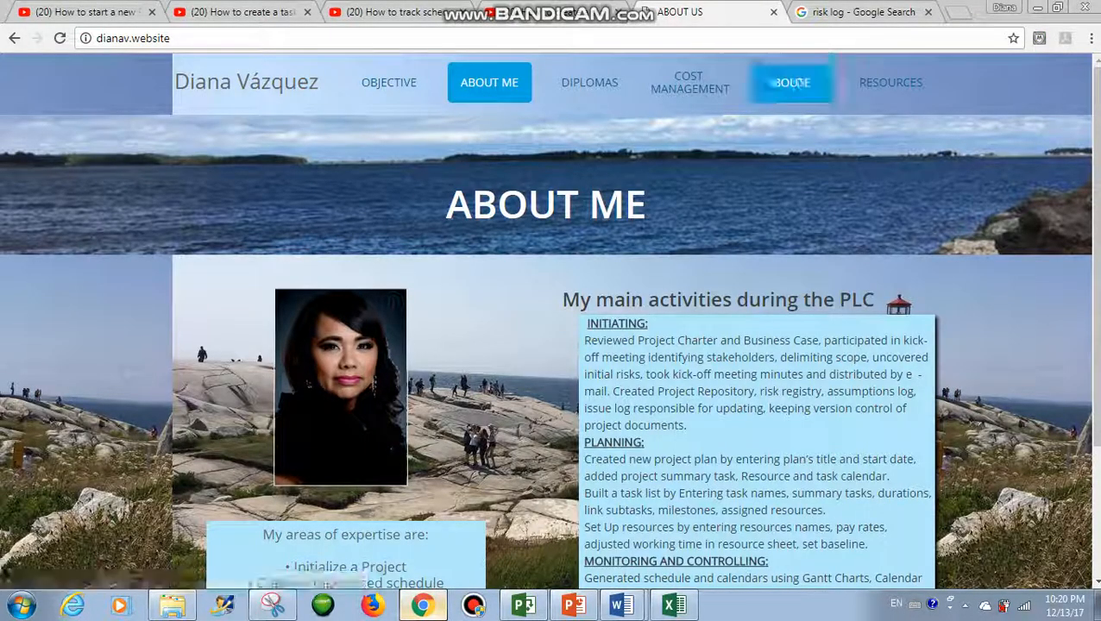
left_click(890, 83)
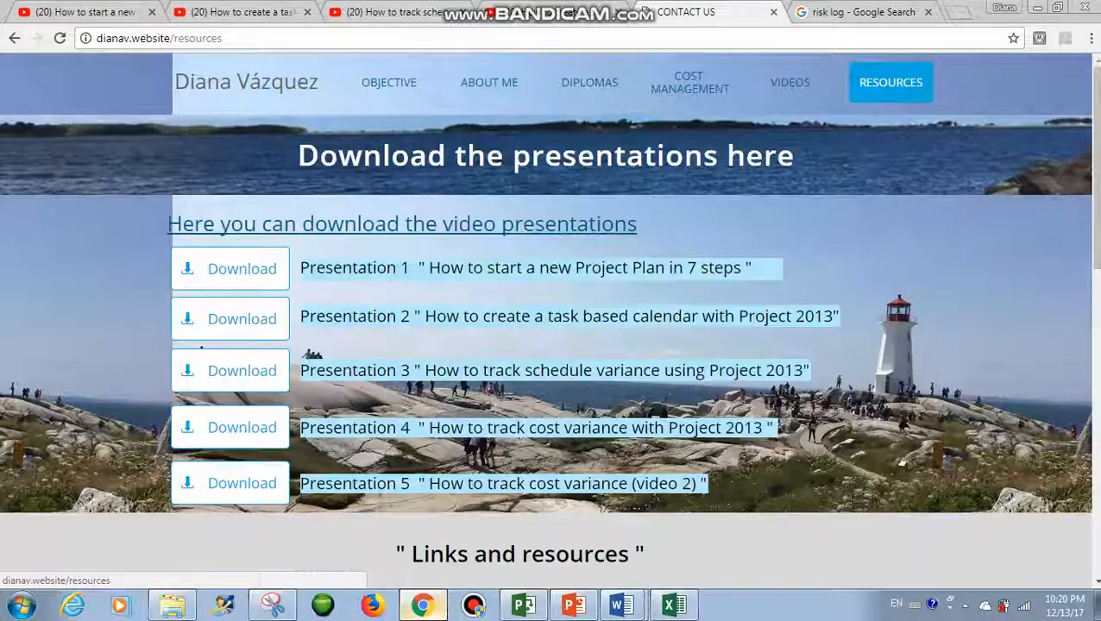
scroll("down", 3)
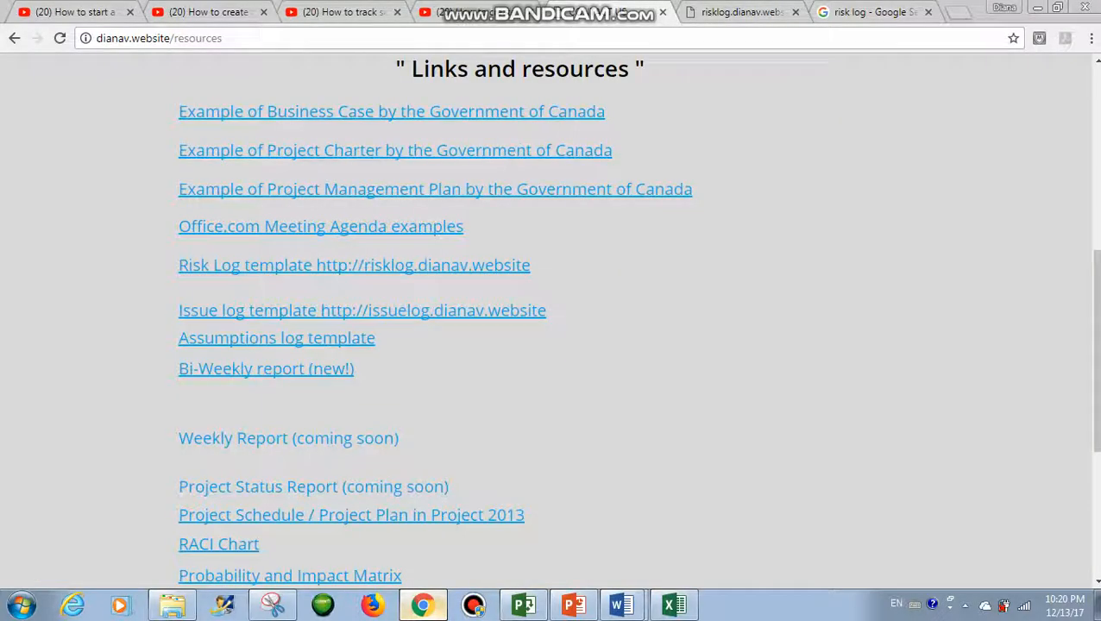
scroll("down", 3)
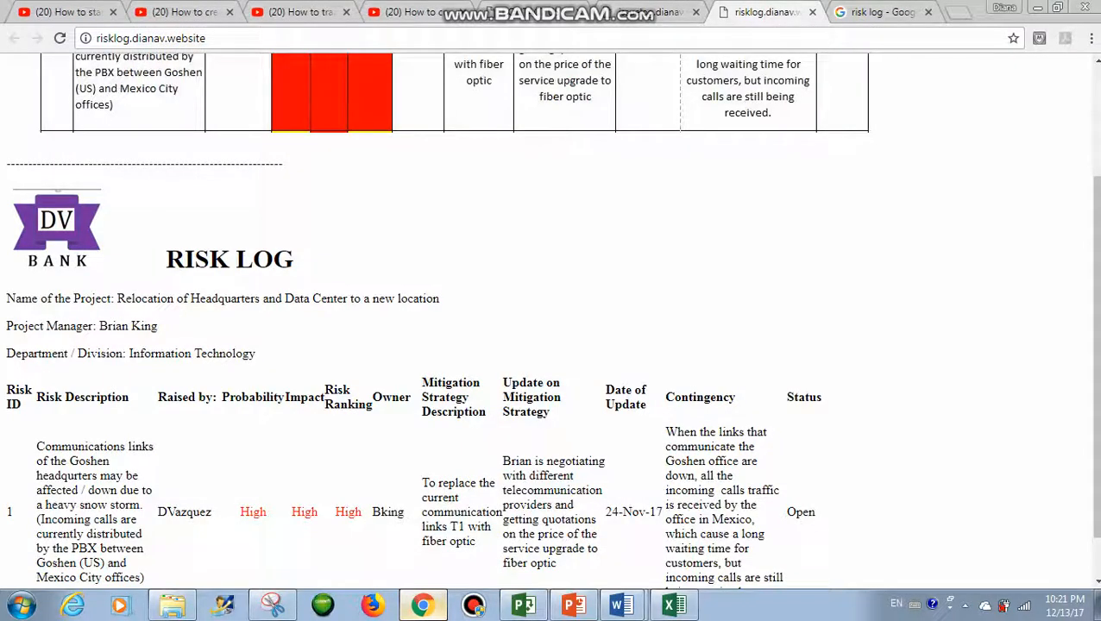
left_click(877, 10)
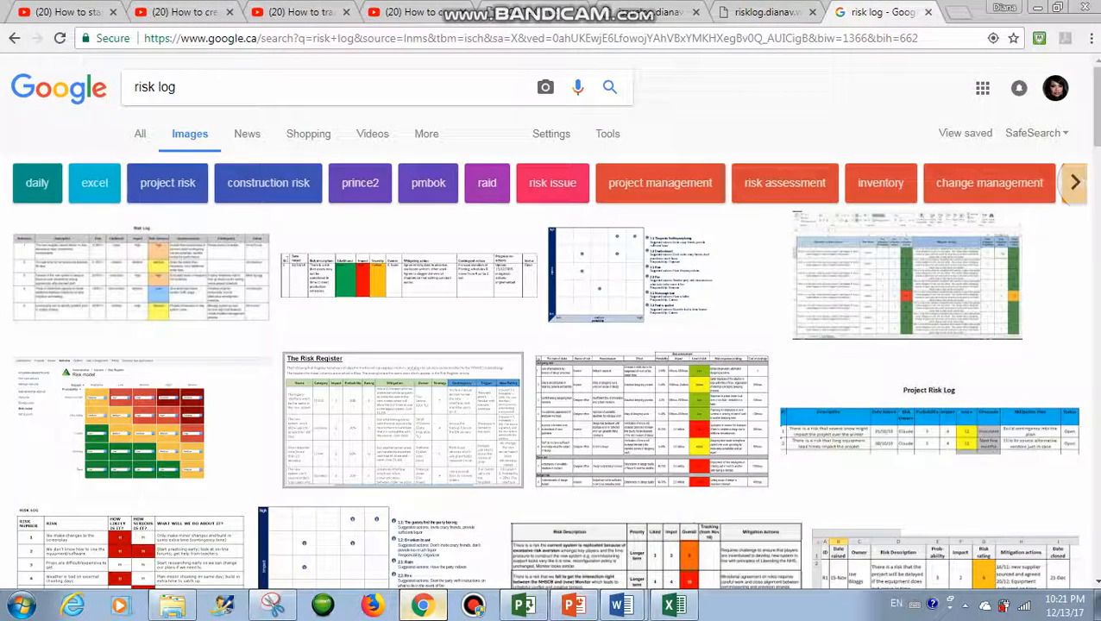
mouse_move(407, 275)
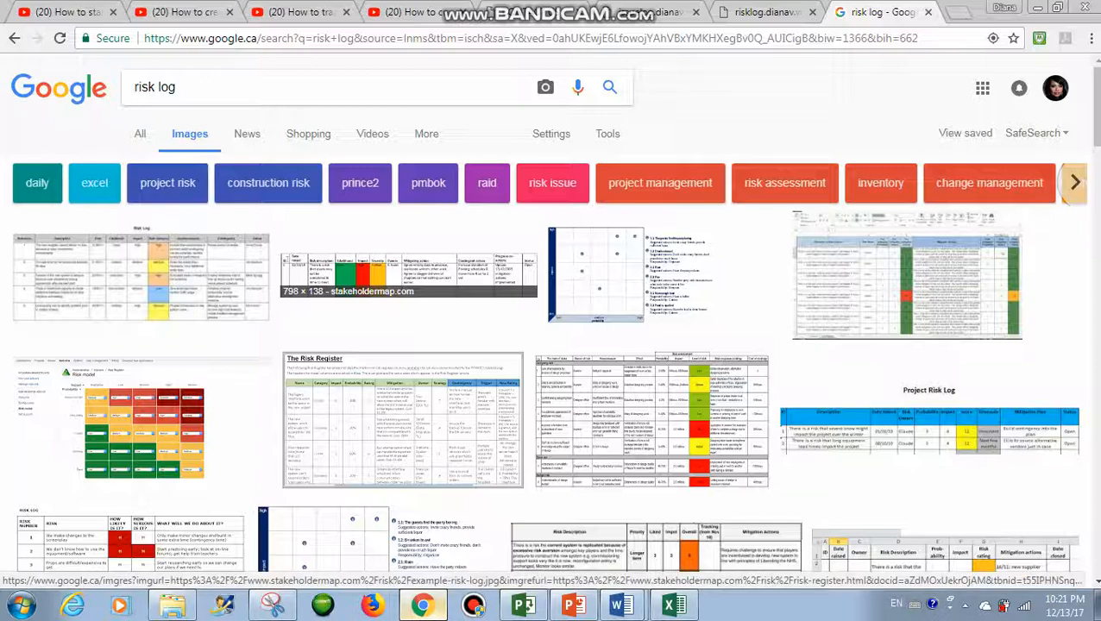
scroll("down", 3)
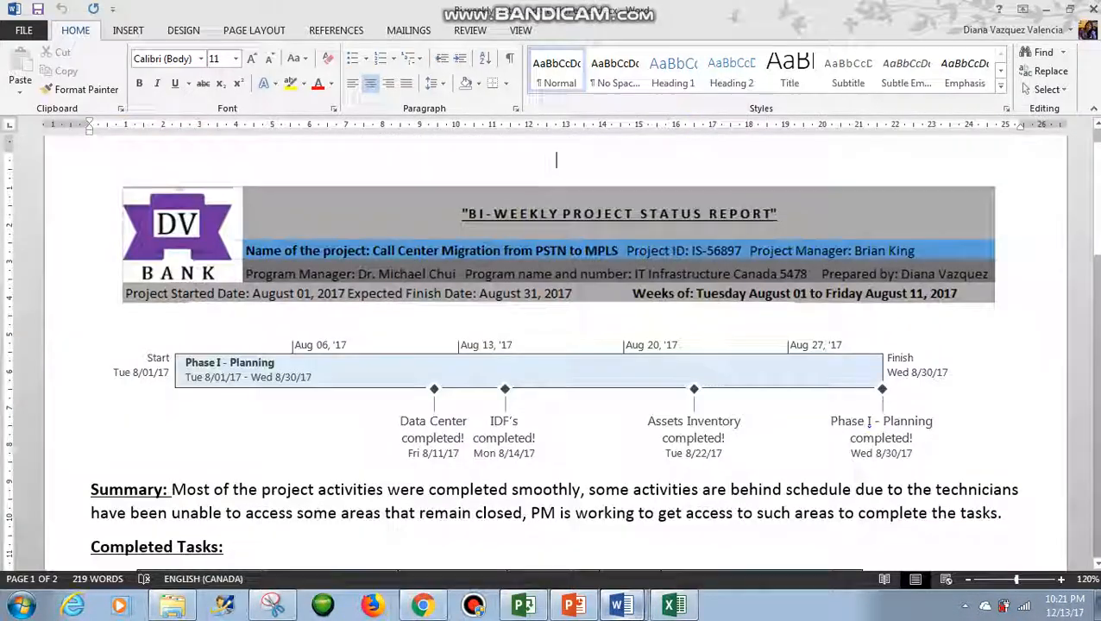
scroll("down", 3)
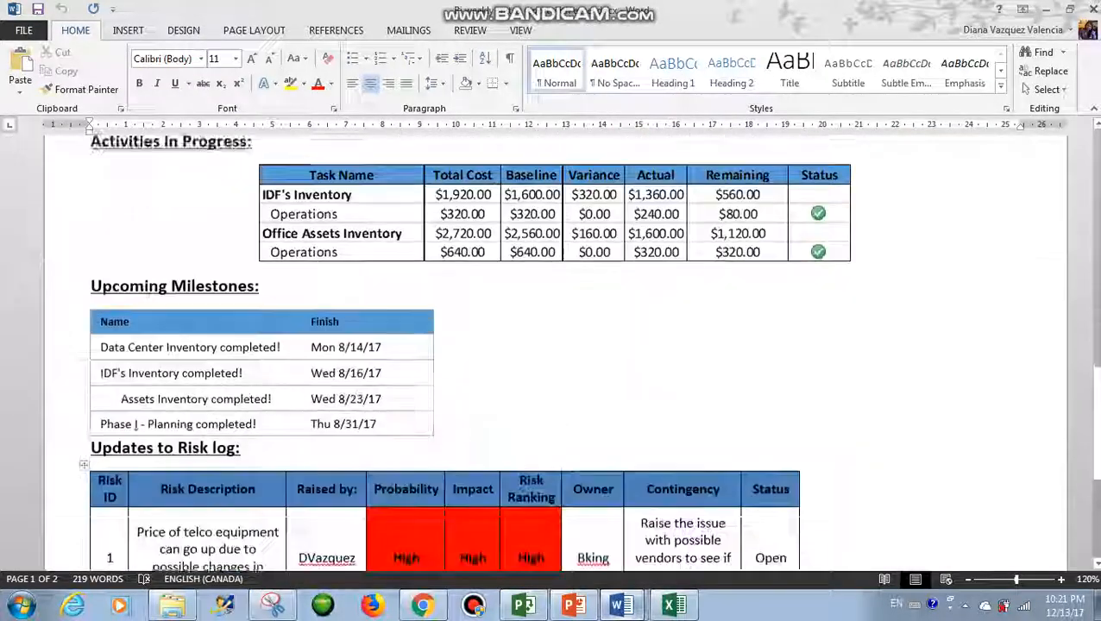
scroll("down", 3)
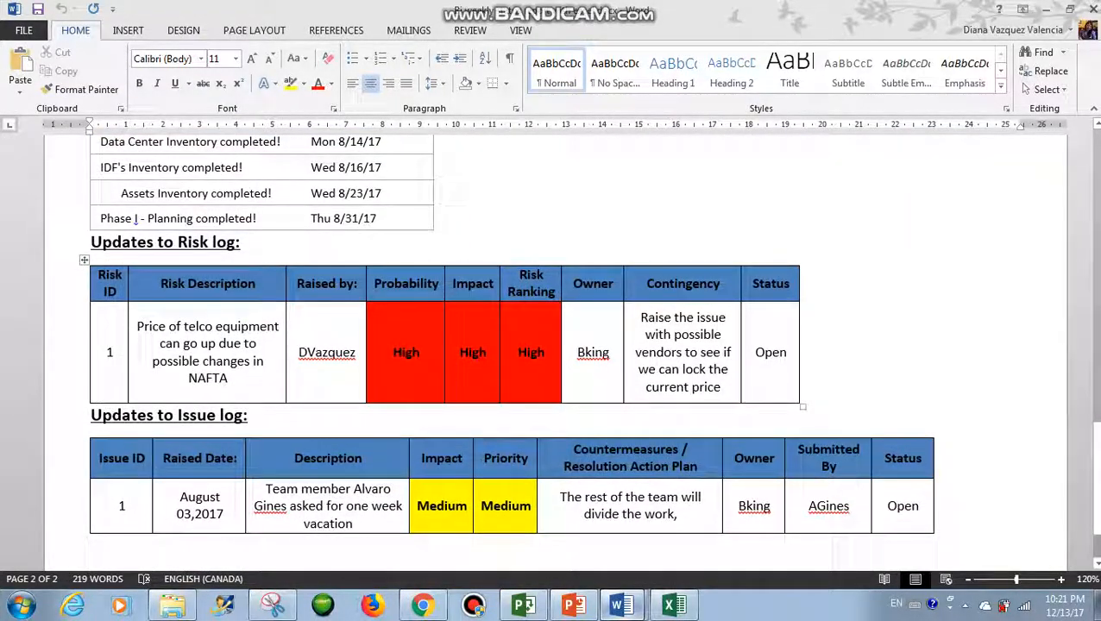
scroll("down", 3)
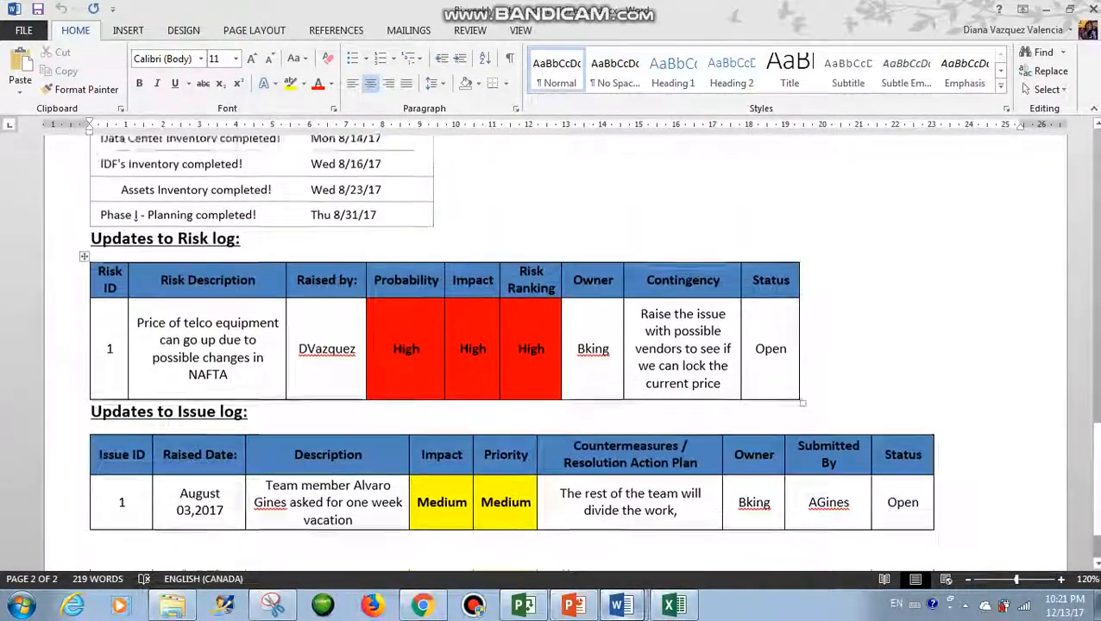
scroll("up", 3)
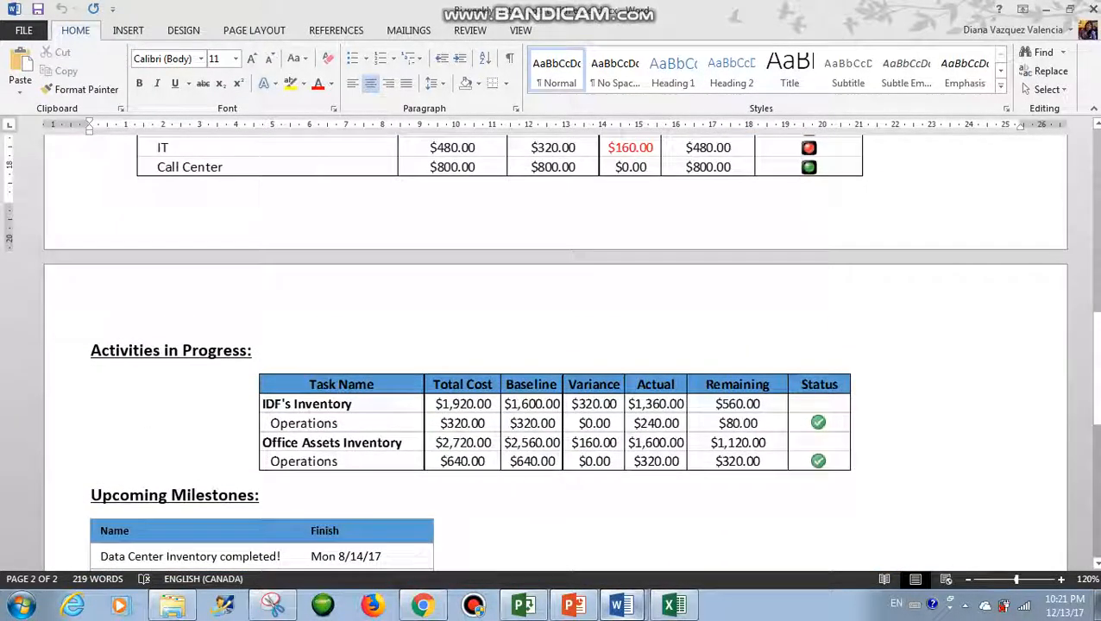